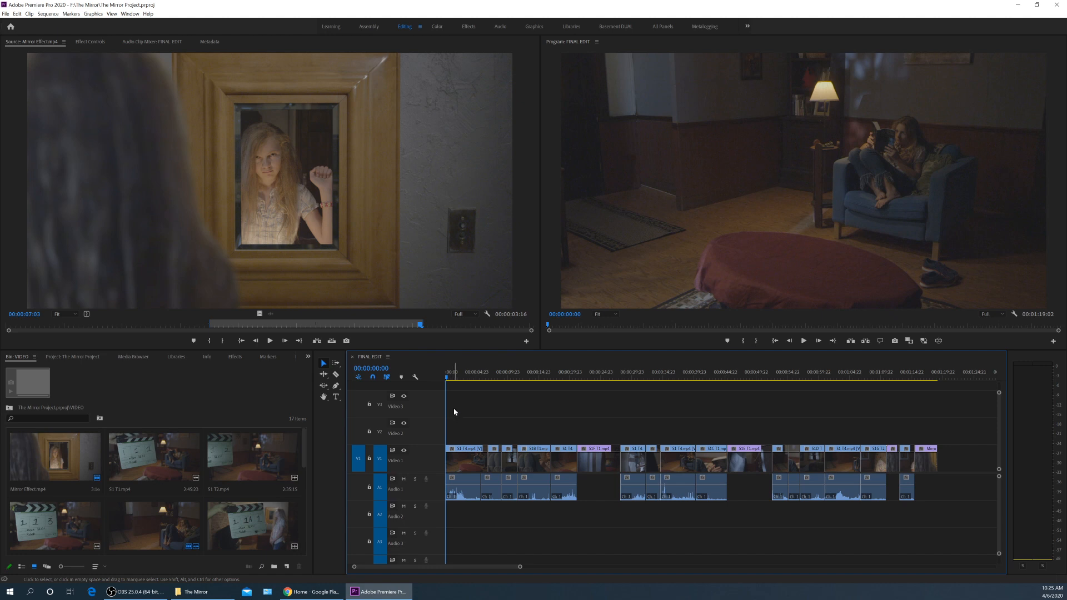
mouse_move(467, 407)
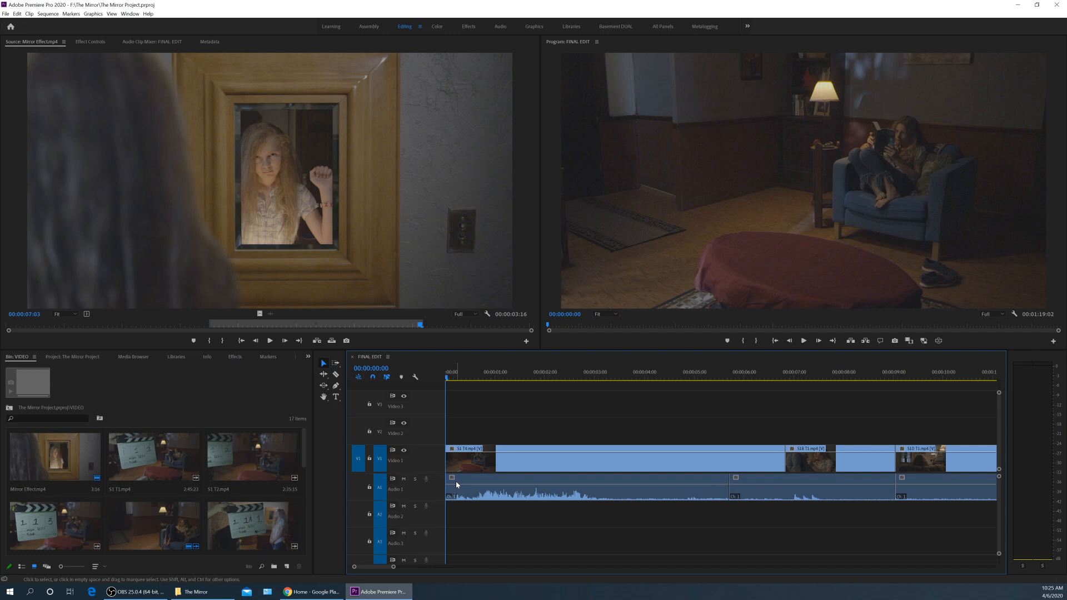
mouse_move(460, 476)
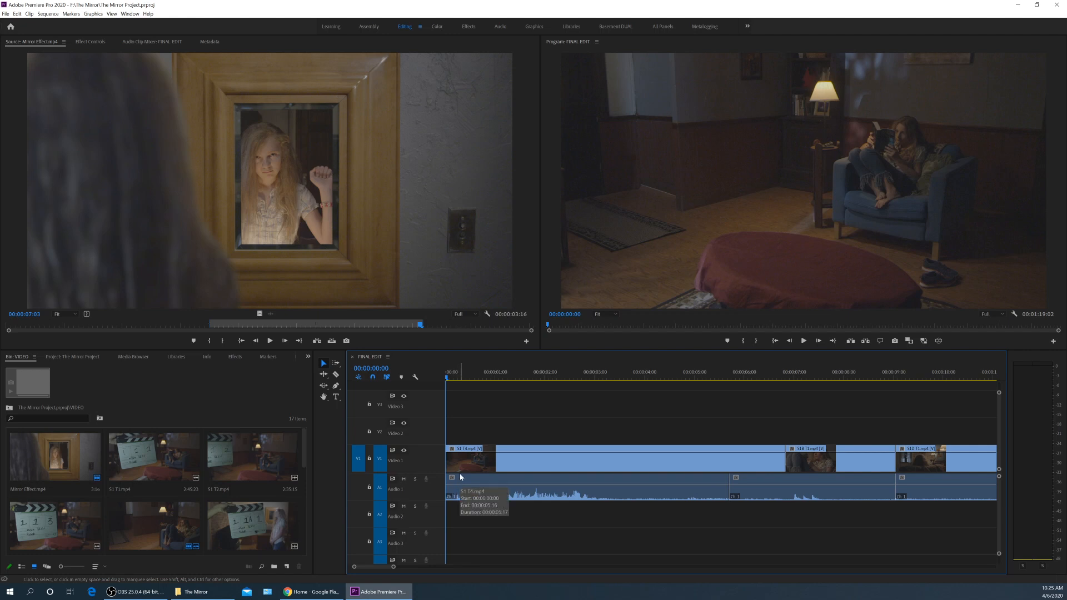
Step: Cue the FINAL EDIT timeline near the cut between S1 T4 and S1 T1
click(519, 372)
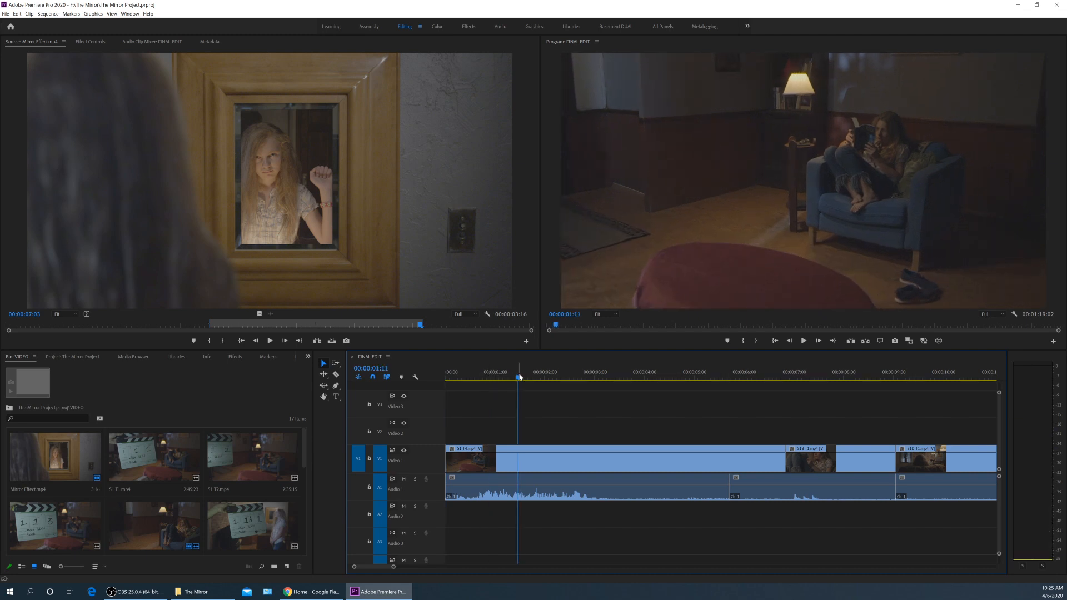
mouse_move(456, 455)
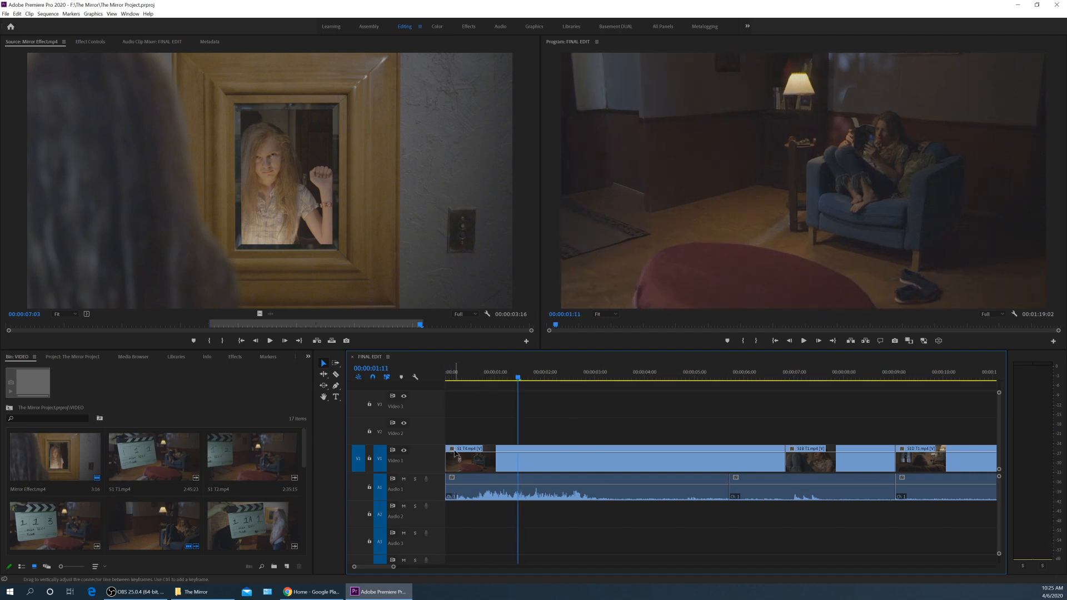
mouse_move(459, 459)
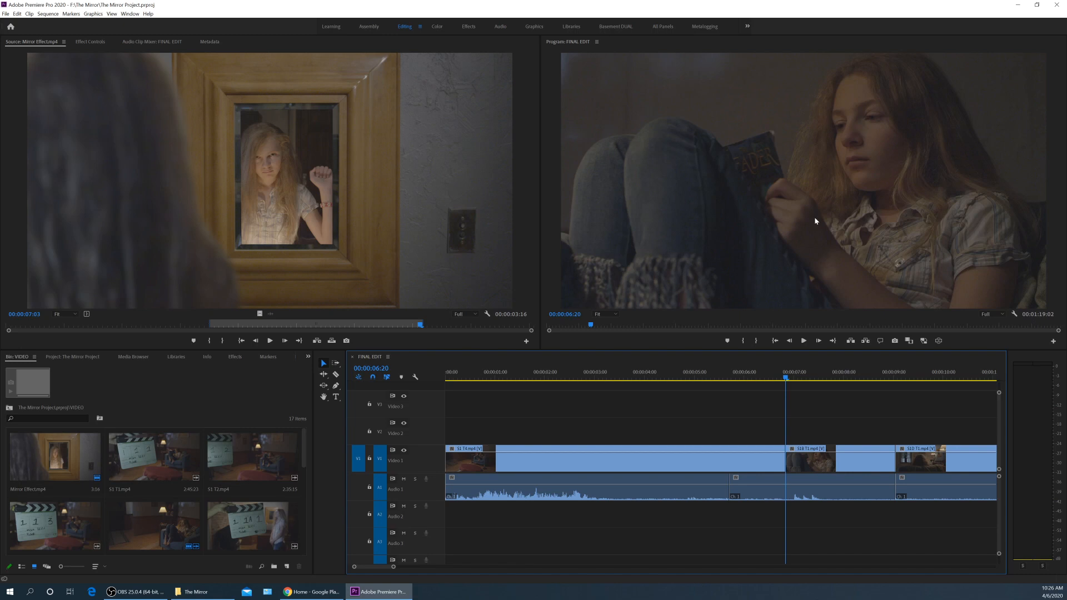
mouse_move(811, 222)
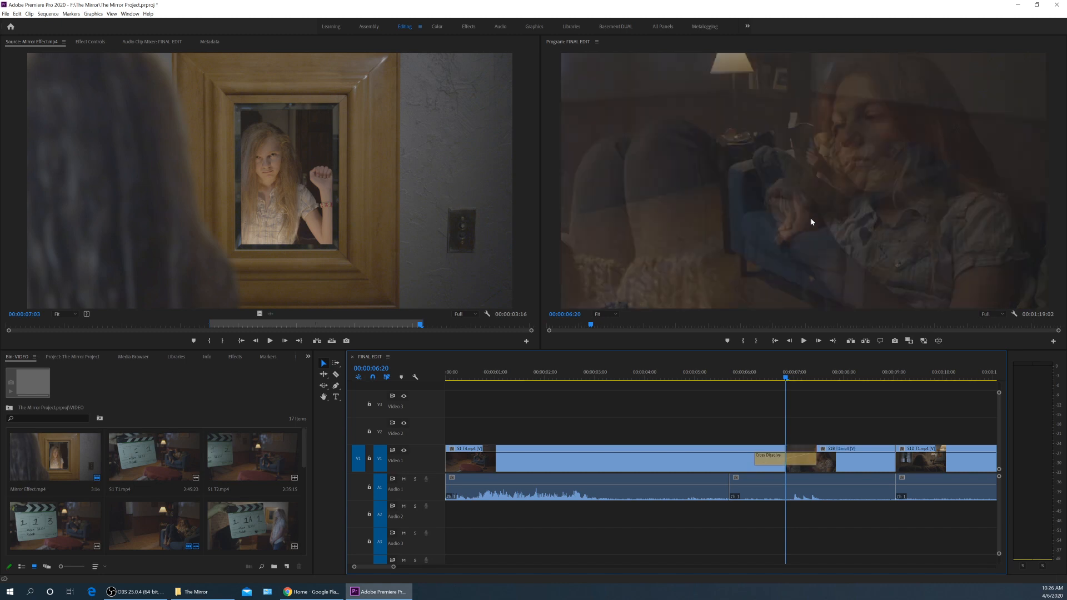
mouse_move(810, 384)
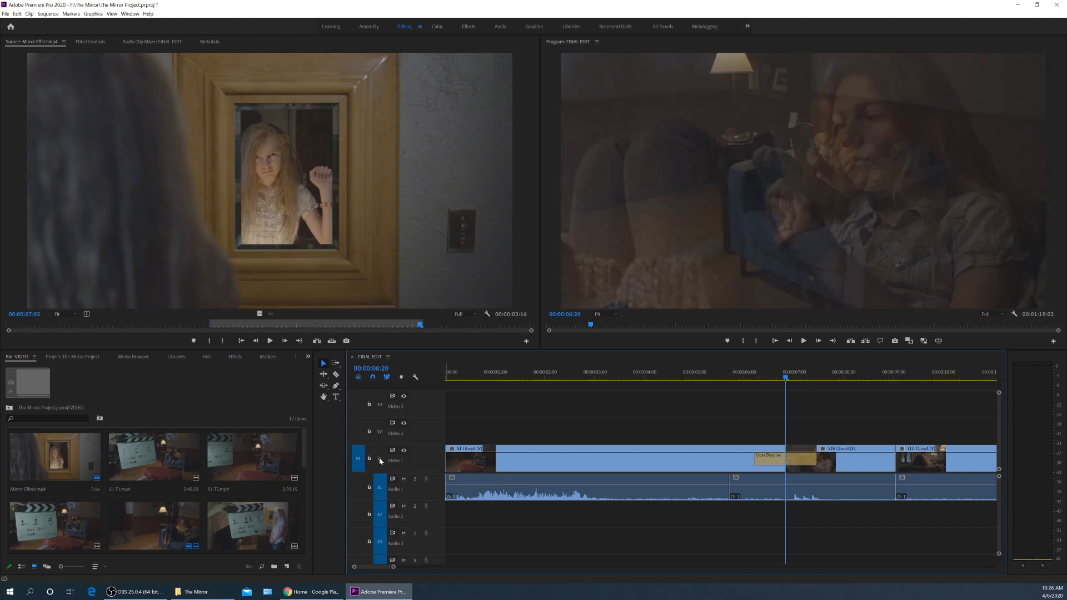
Step: Select the edit point between S1 T4 and S1 T1 on V1 for the default cross dissolve
click(769, 460)
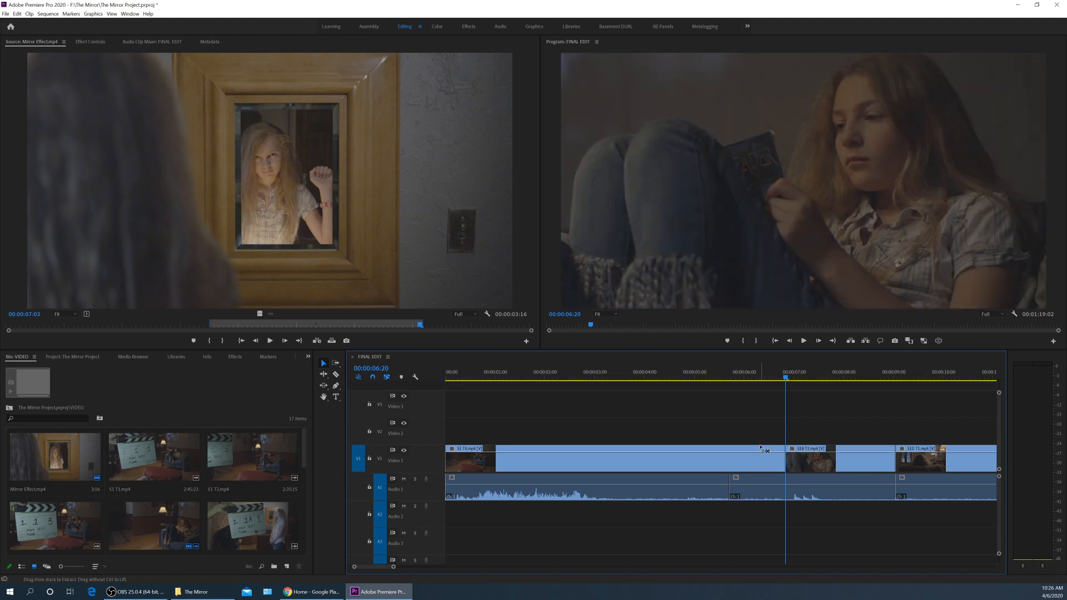
mouse_move(406, 456)
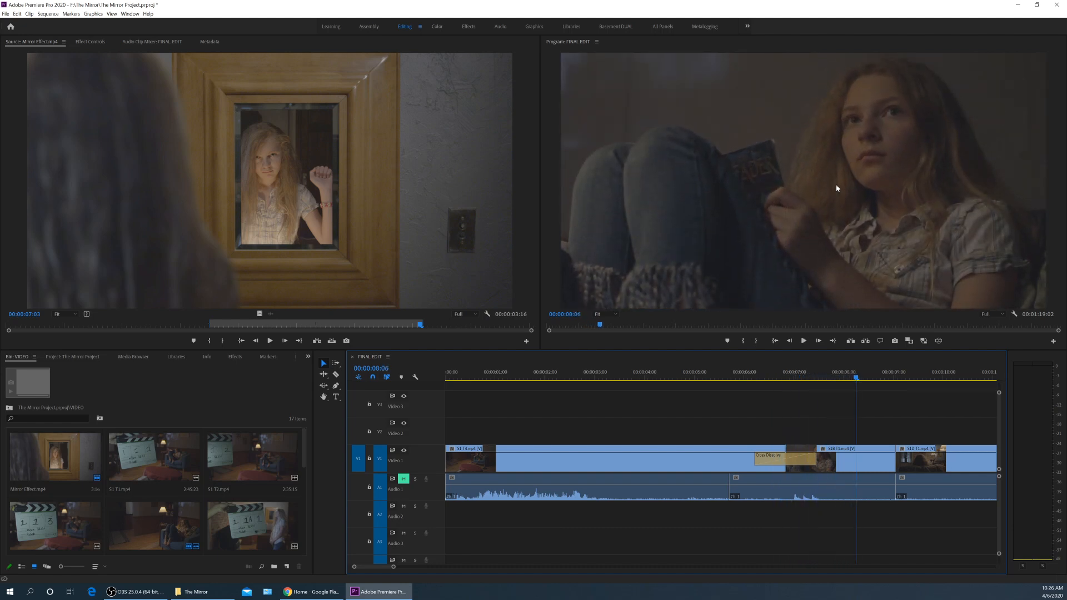
mouse_move(828, 332)
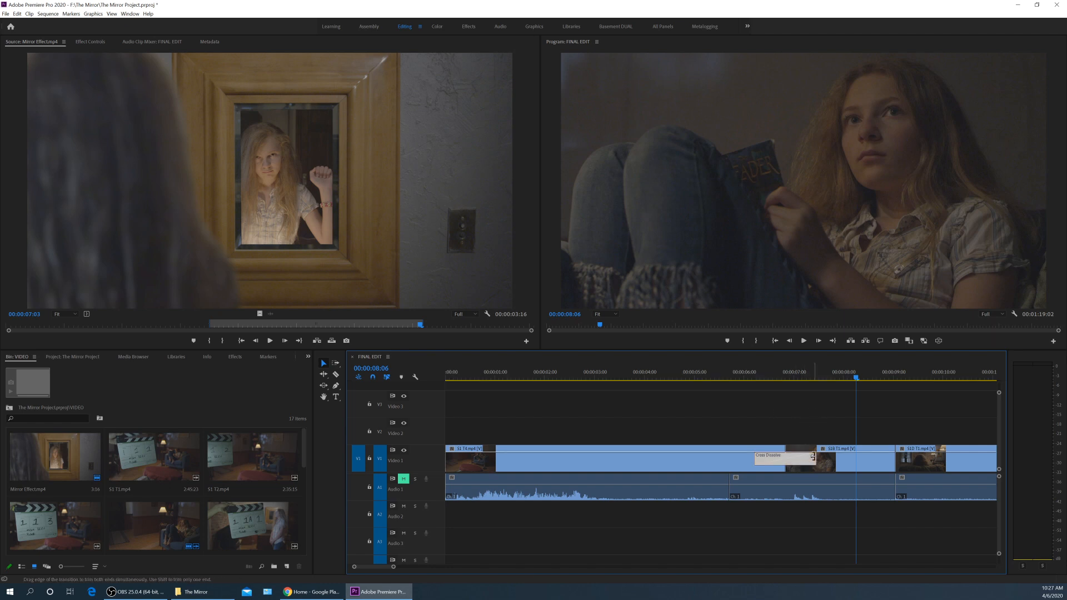
Step: Set the cross dissolve's transition duration to 3 and confirm it
double_click(782, 456)
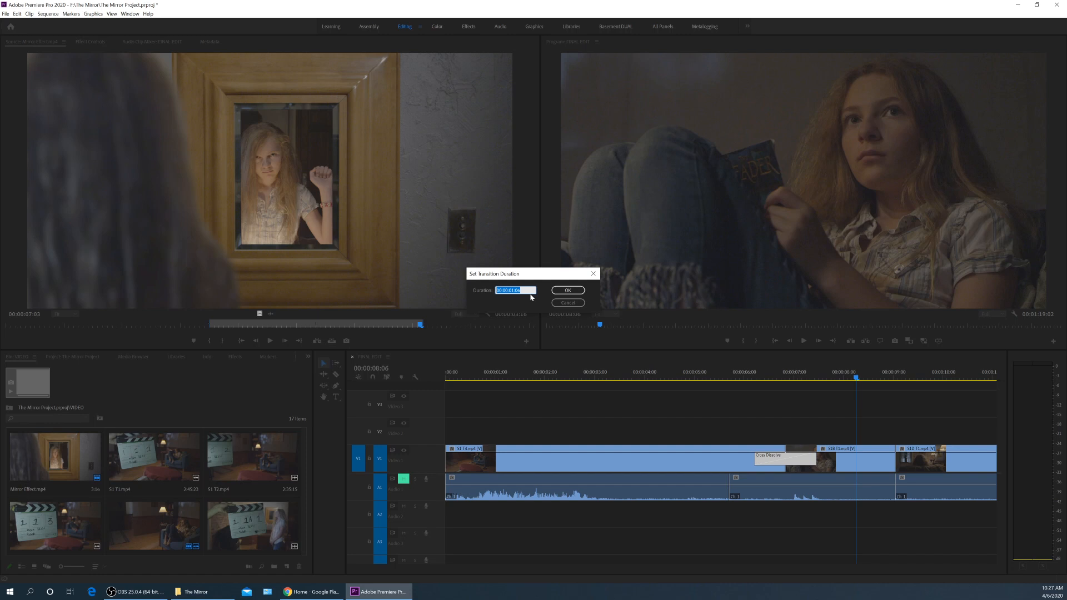
text(3.)
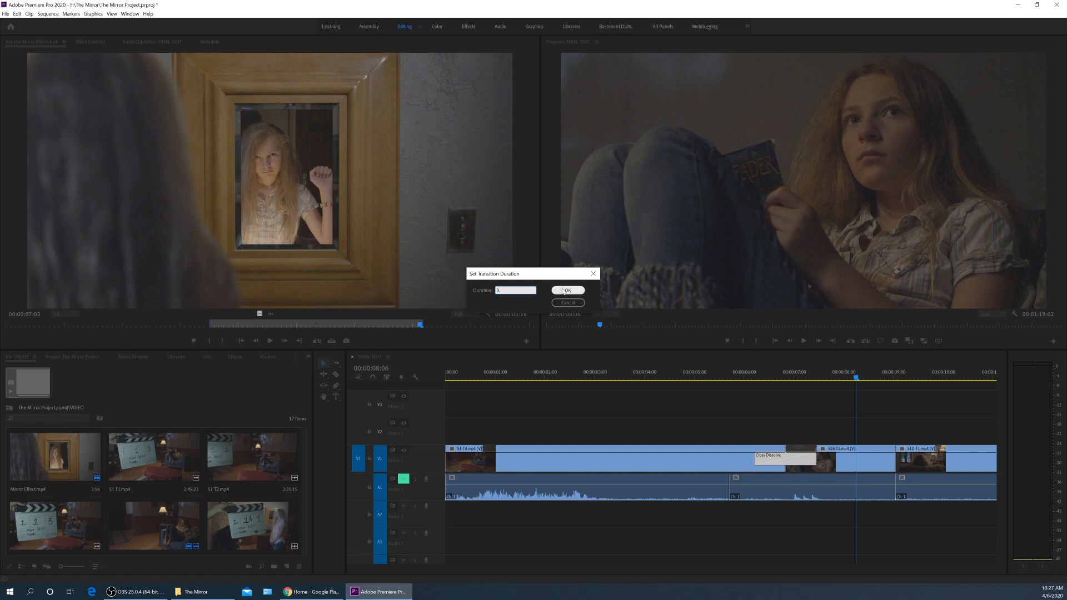
click(566, 290)
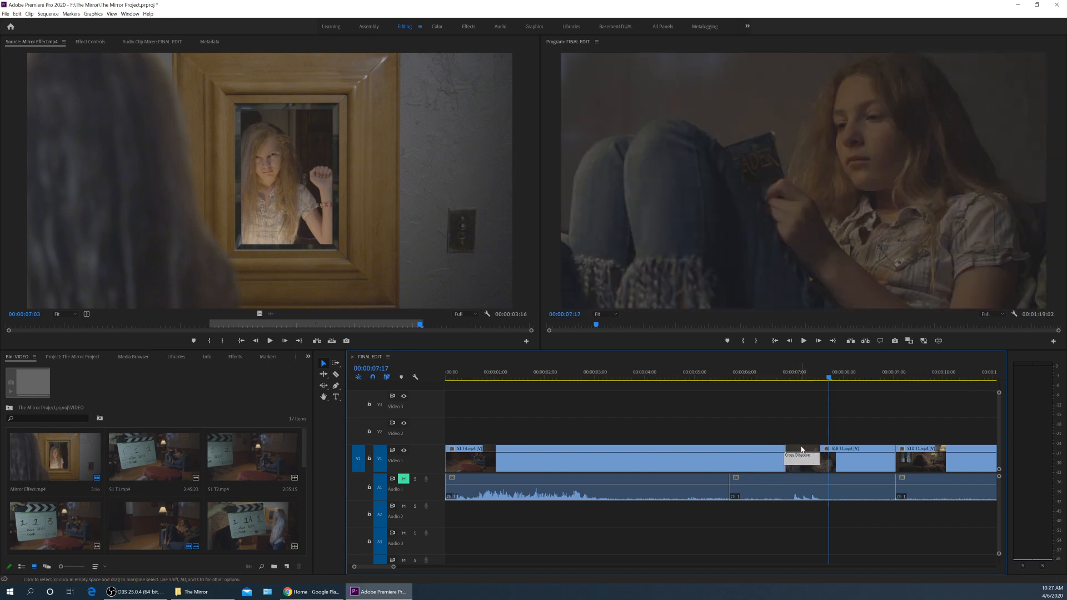
mouse_move(765, 456)
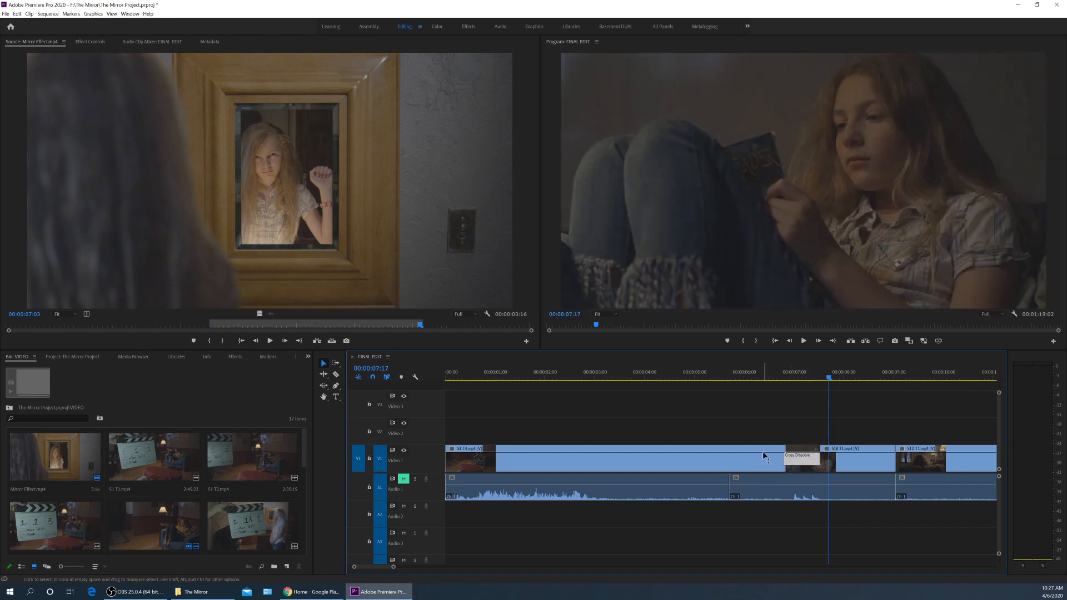
Step: Select the S1 T1 close-up and move it up onto Video 2
click(807, 458)
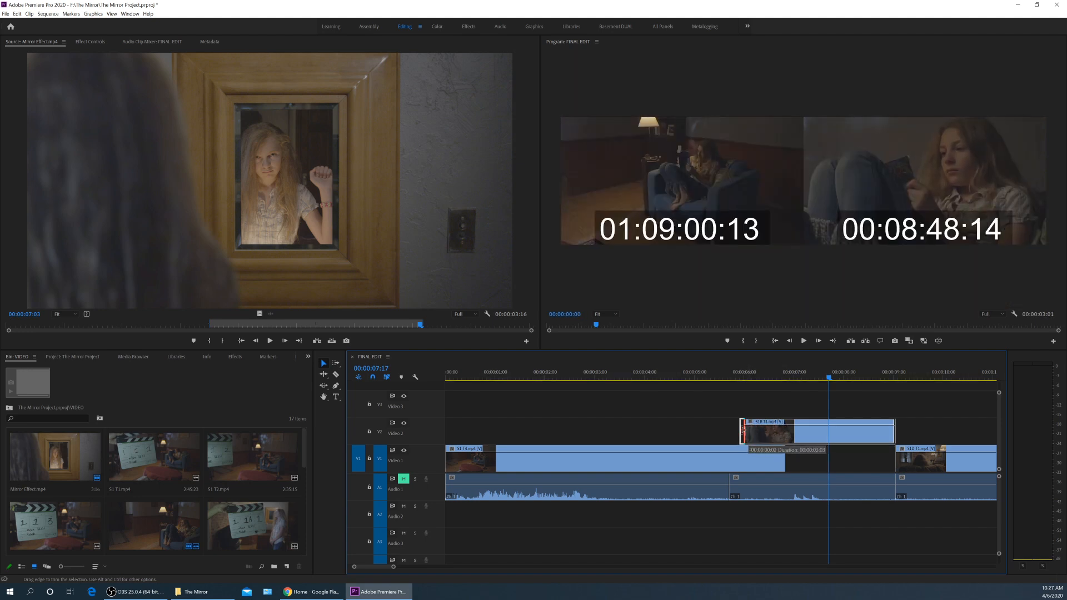
drag(743, 430, 581, 430)
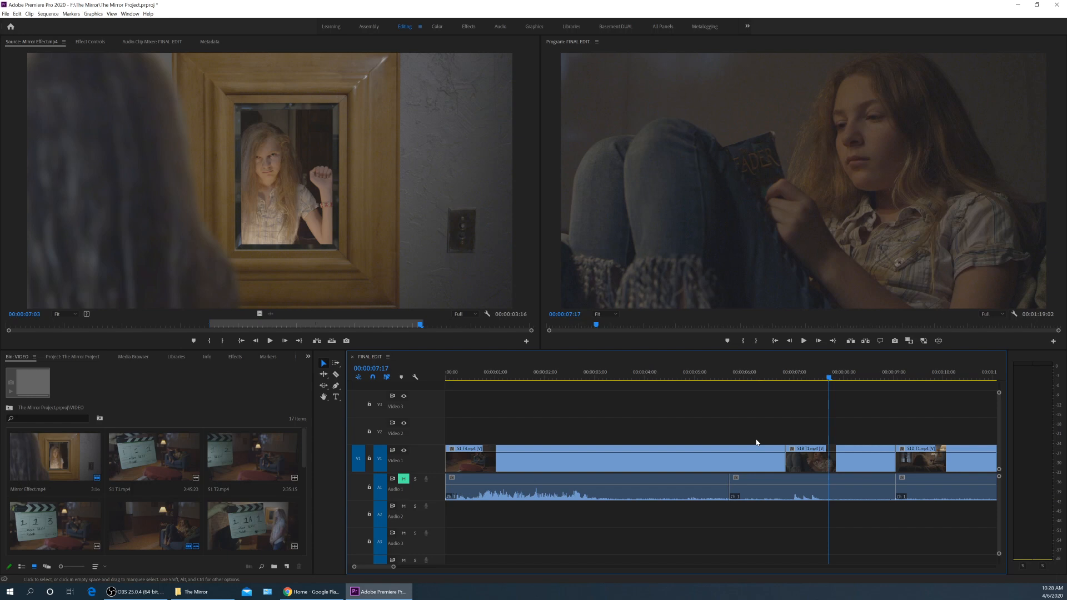
Step: Load S1 T2 in the Source Monitor, scrub it, and shift following clips to fit it ahead of S1 T4
click(253, 459)
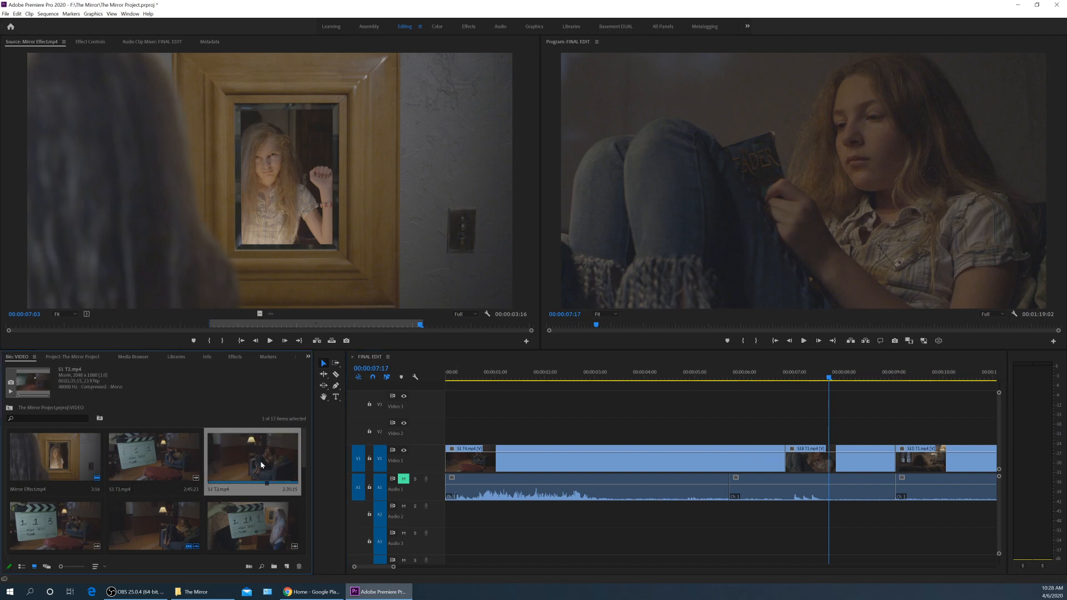
double_click(252, 459)
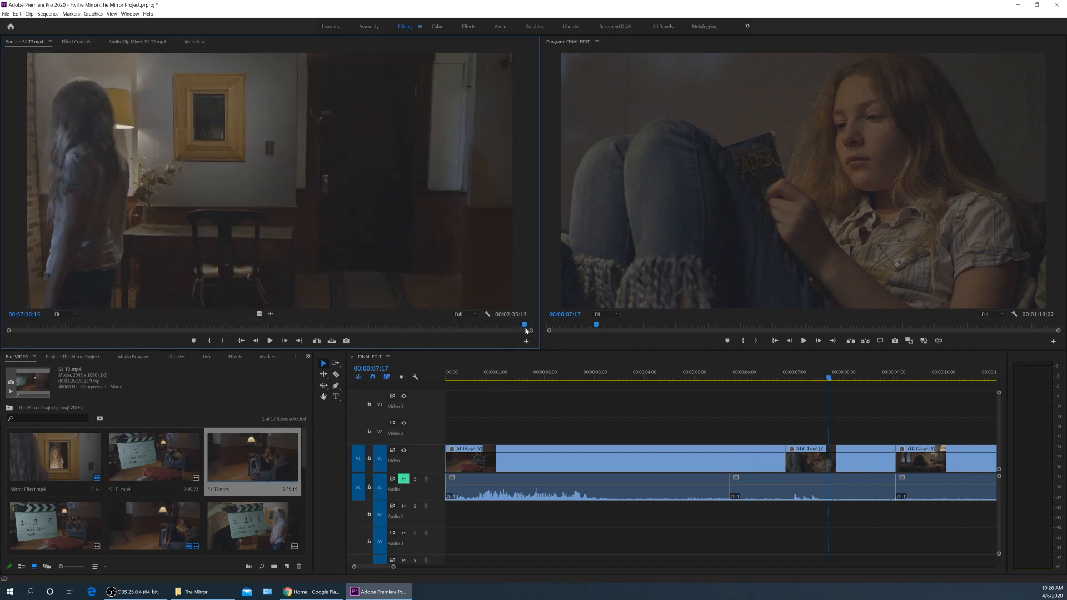
drag(525, 325, 502, 326)
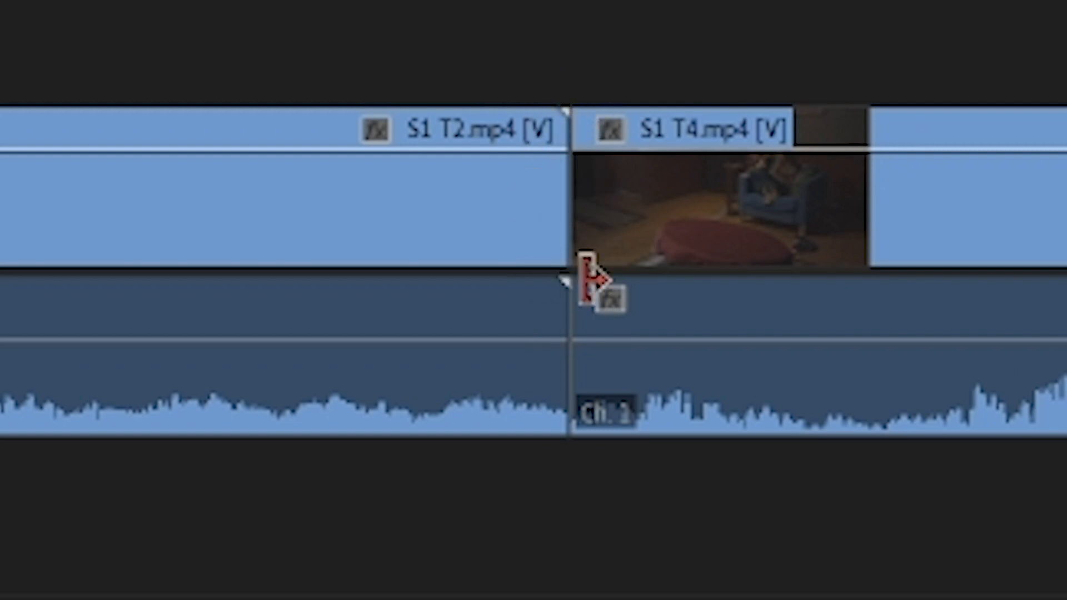
mouse_move(636, 224)
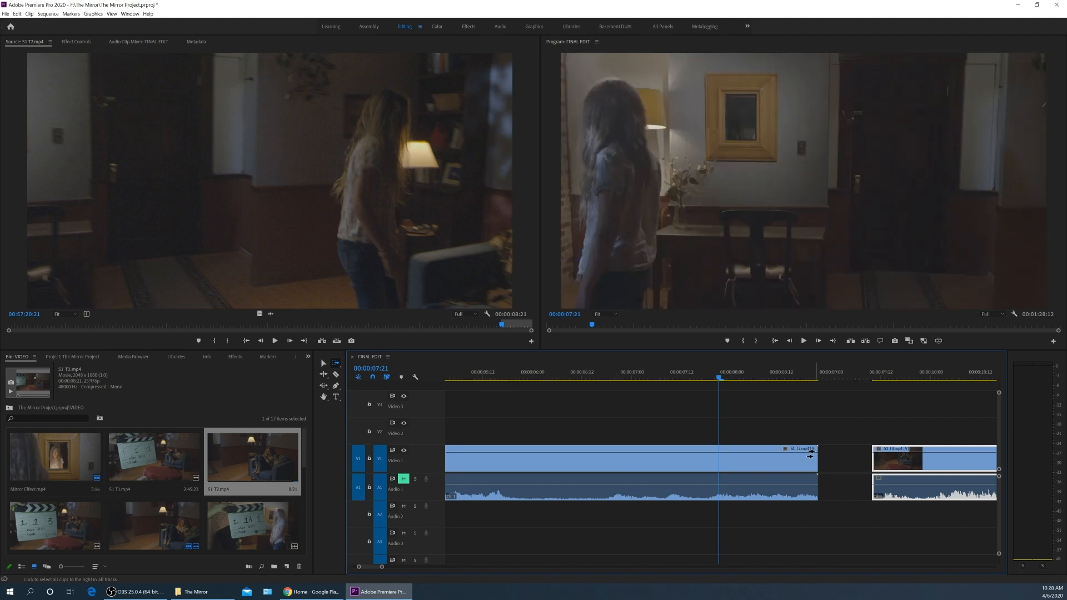
drag(817, 456, 820, 455)
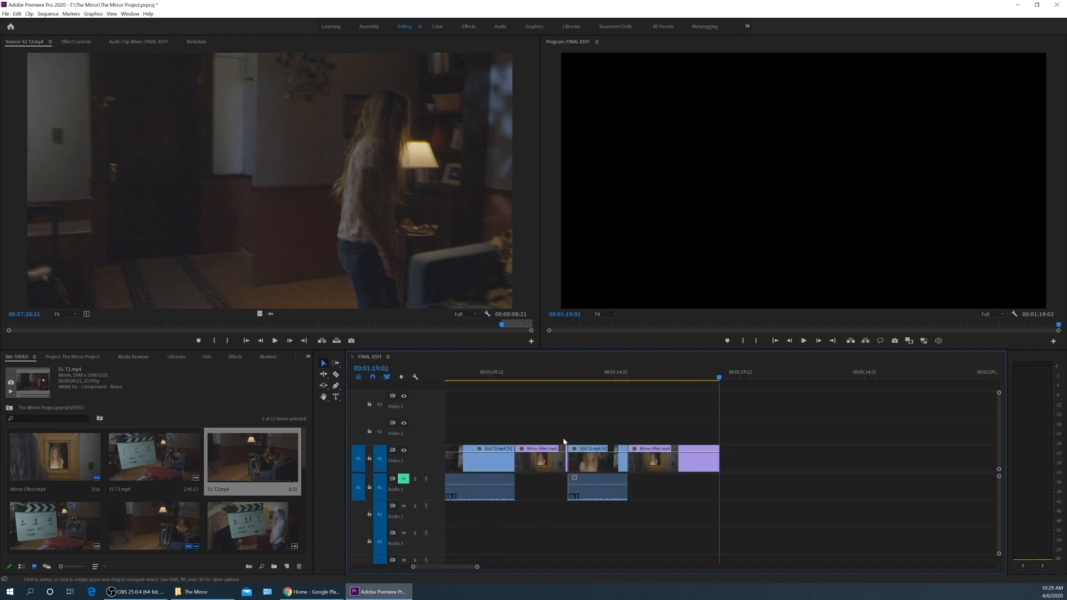
Step: Select the head of the first clip in FINAL EDIT for the opening cross dissolve
click(695, 376)
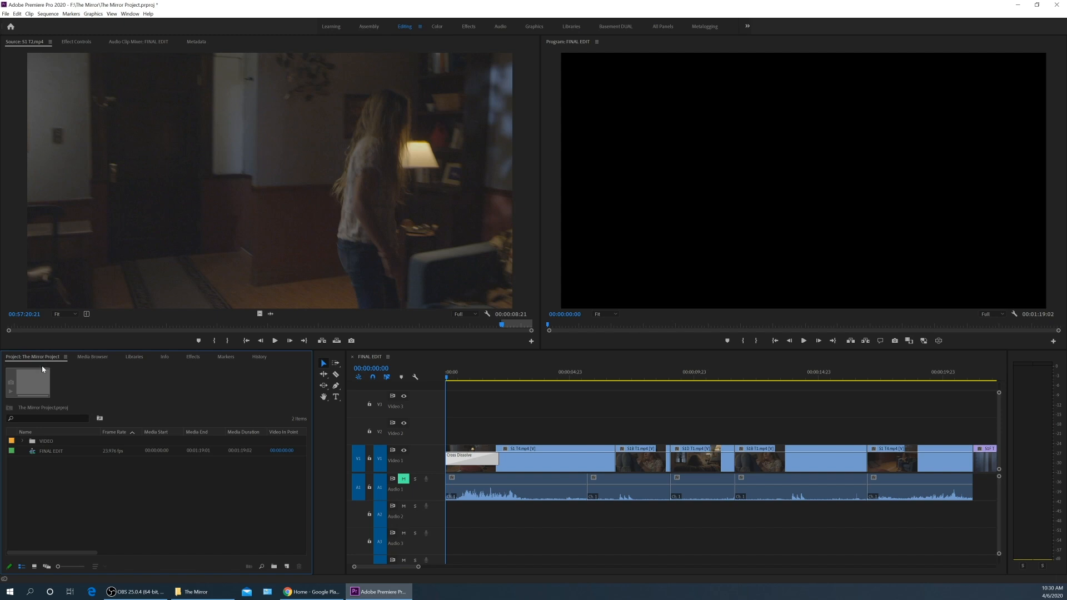
mouse_move(102, 494)
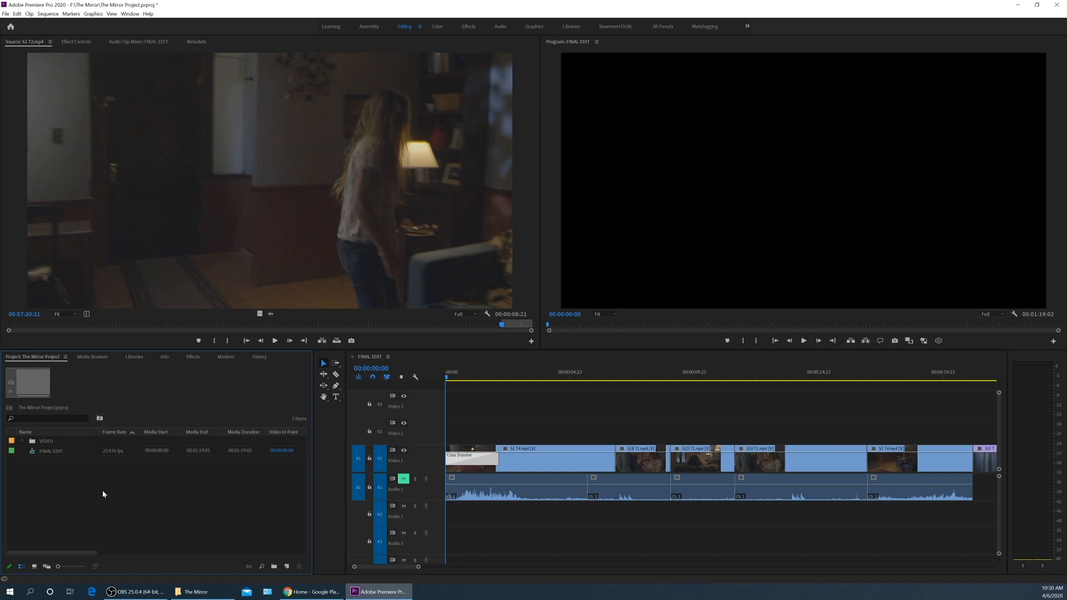
mouse_move(286, 567)
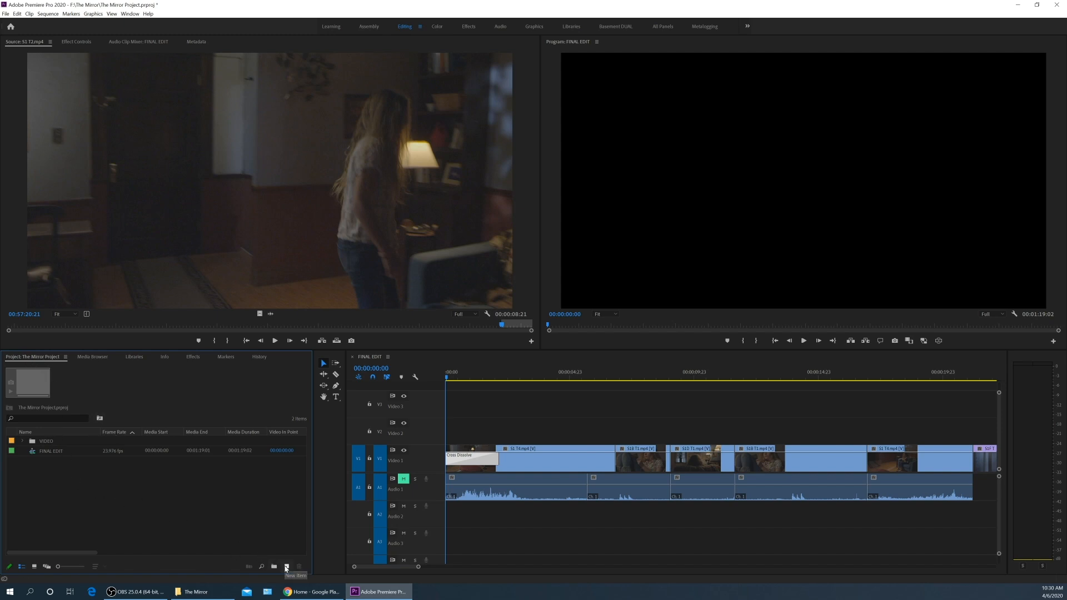
Step: Create a new Black Video clip at 2048x1080, 23.976 fps, square pixels
click(286, 565)
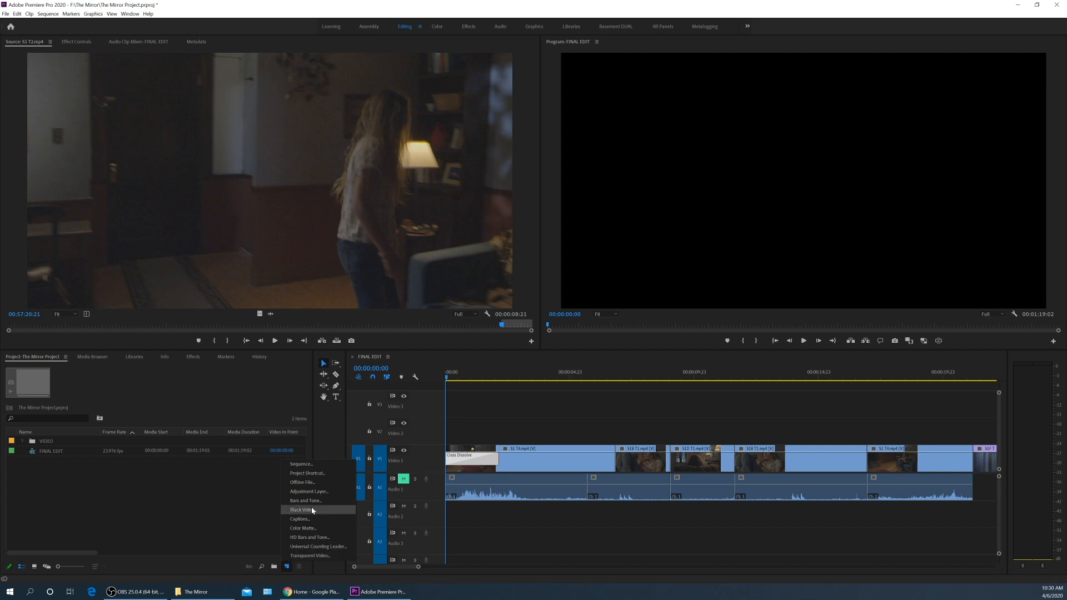
click(301, 511)
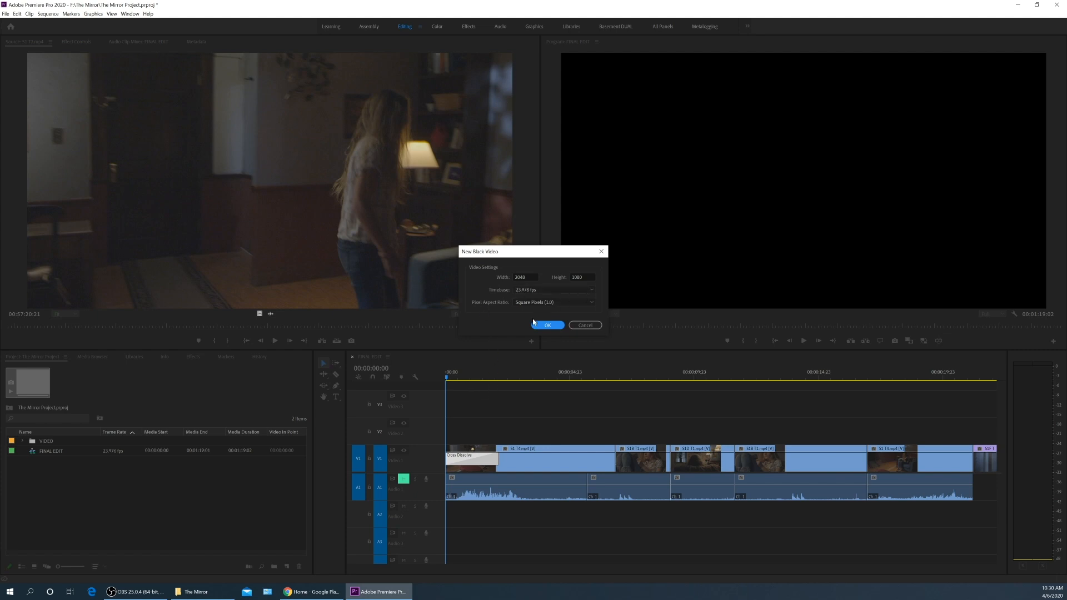
click(548, 325)
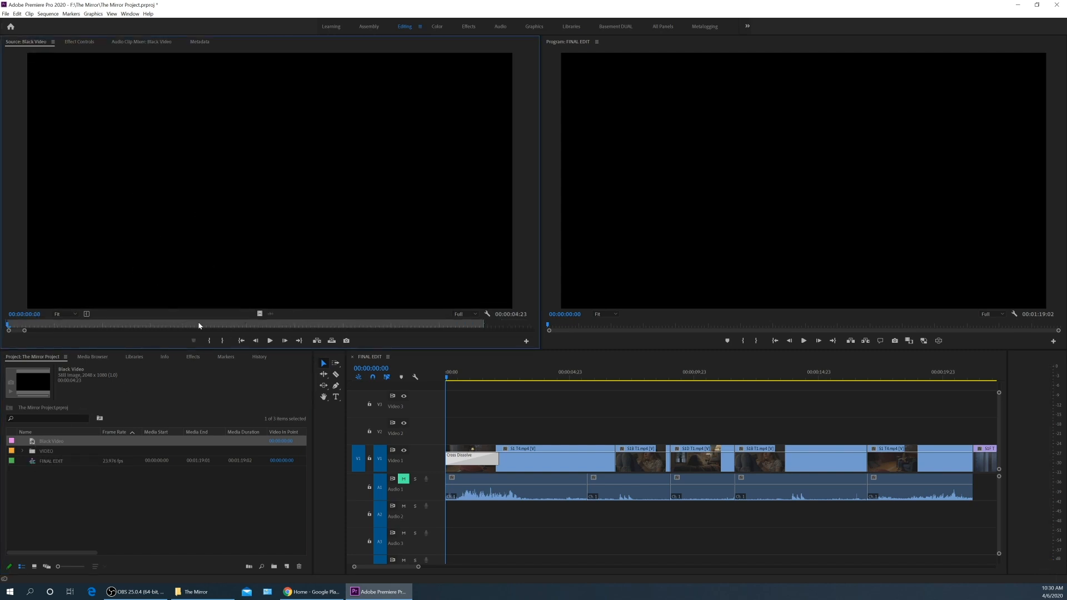
mouse_move(181, 341)
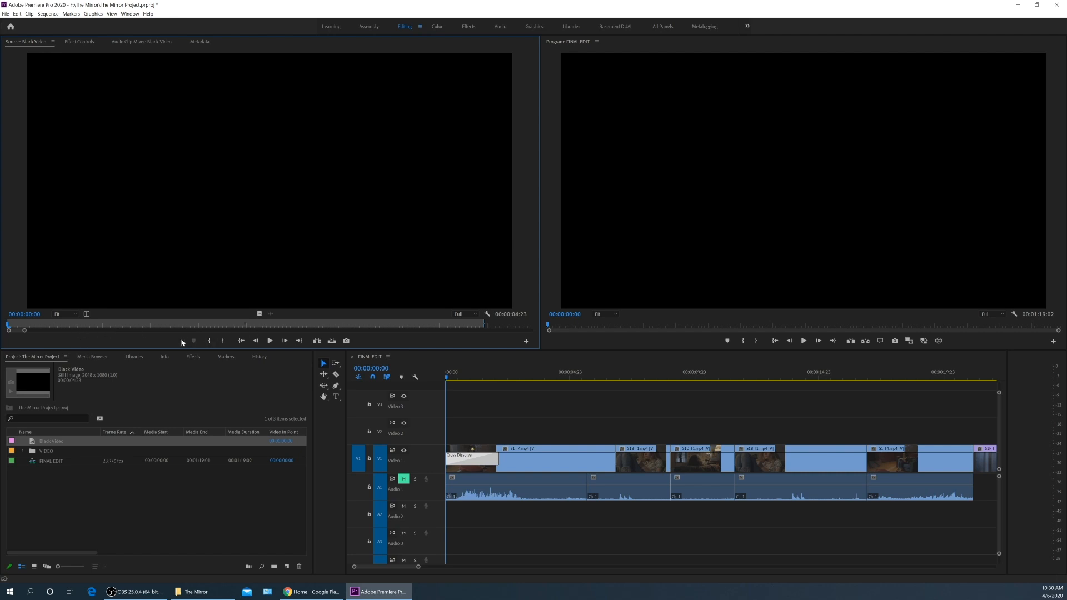
mouse_move(193, 340)
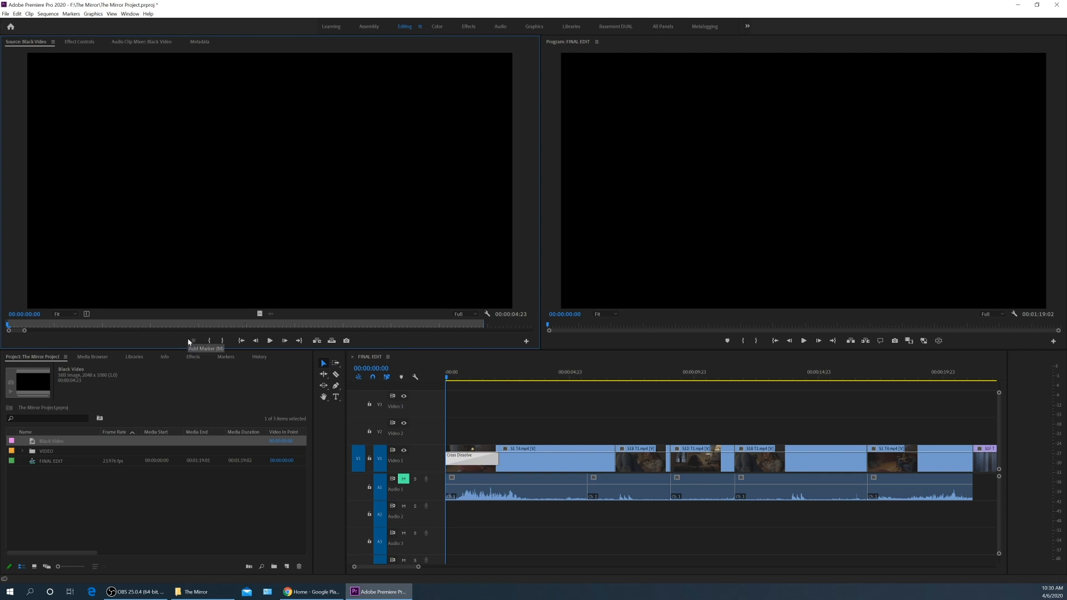
mouse_move(167, 211)
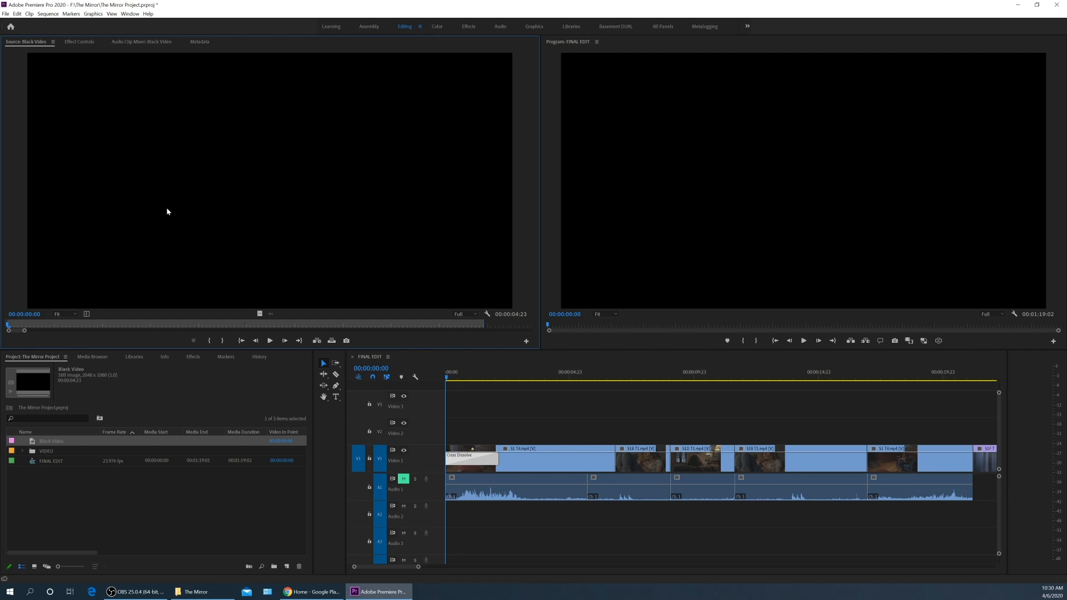
mouse_move(242, 227)
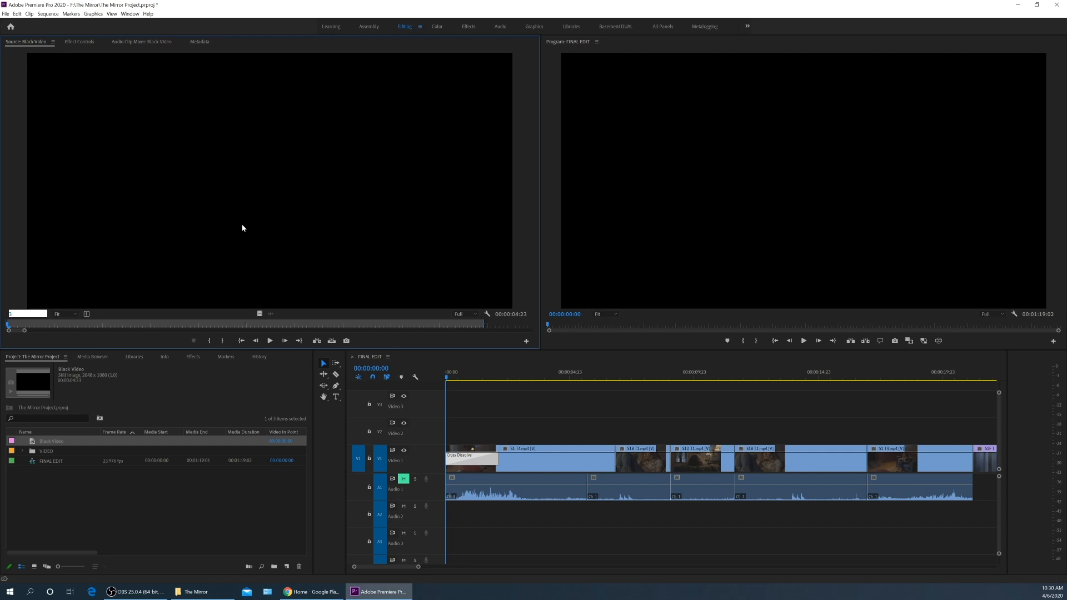
mouse_move(190, 249)
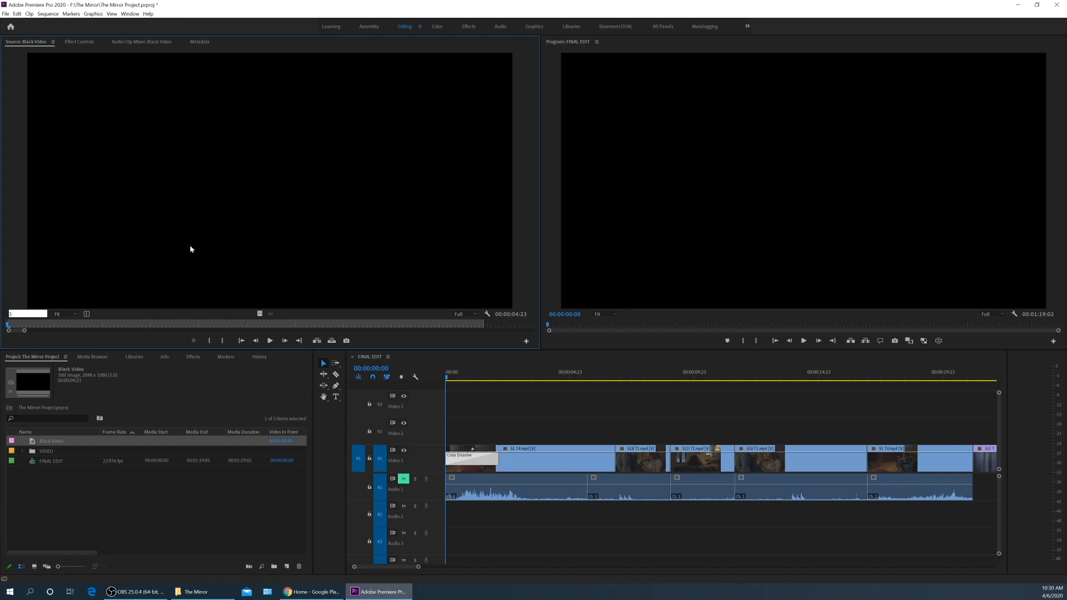
mouse_move(243, 236)
text(00:00:03:00)
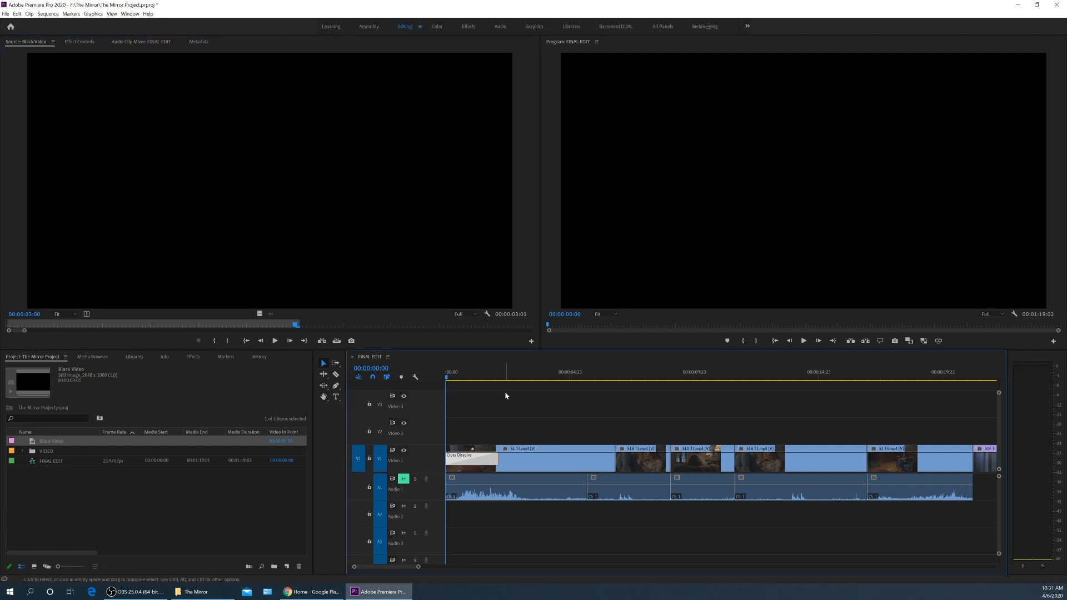
Step: Return focus to the FINAL EDIT sequence after marking the three-second black clip
click(734, 373)
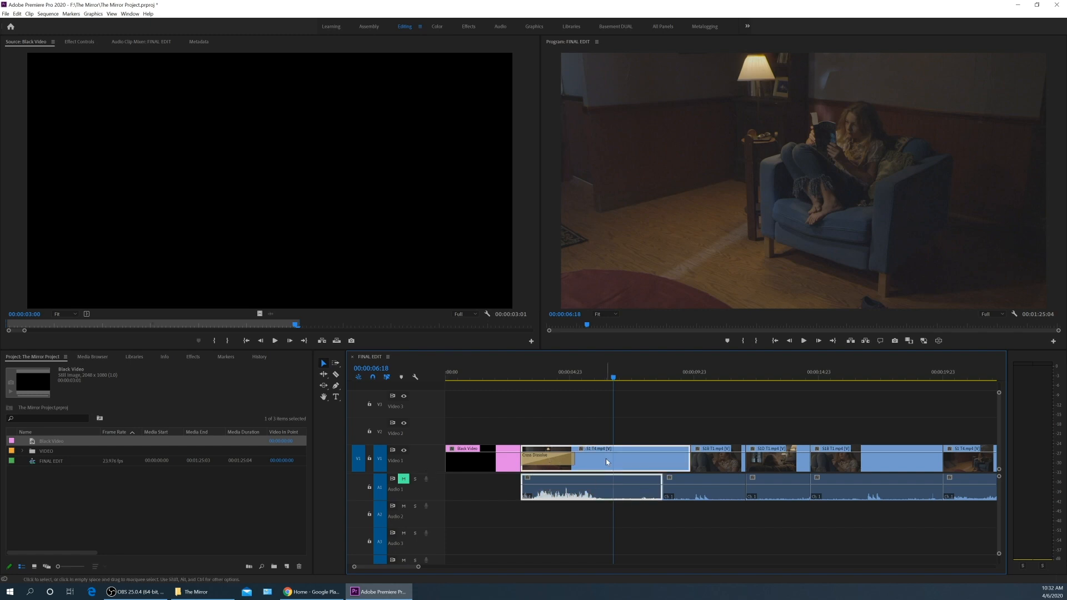
Step: Save the project with the Black Video clip heading FINAL EDIT
key(ctrl+s)
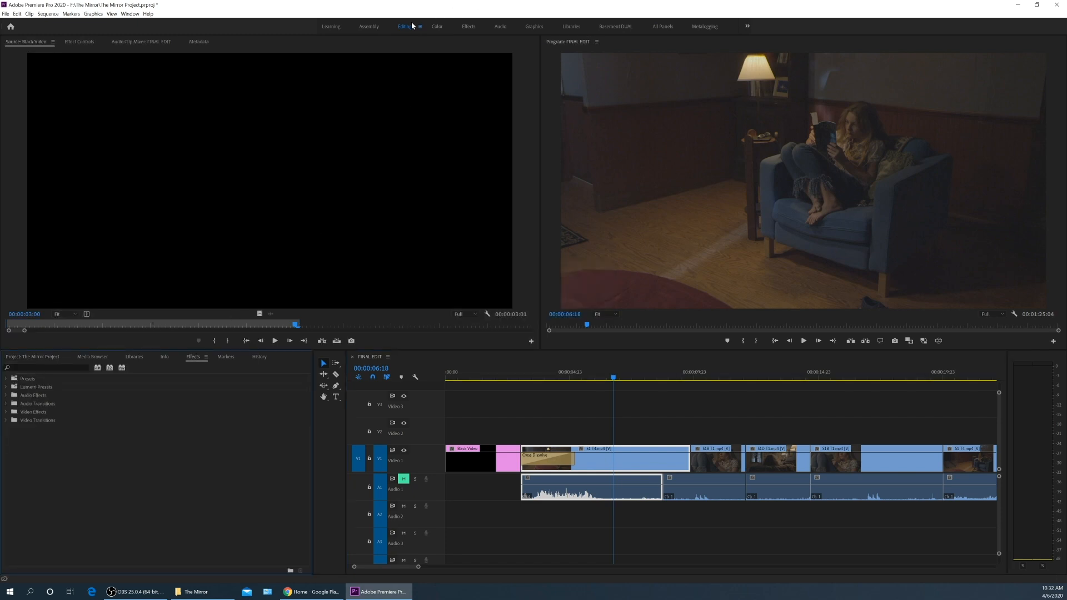
mouse_move(225, 349)
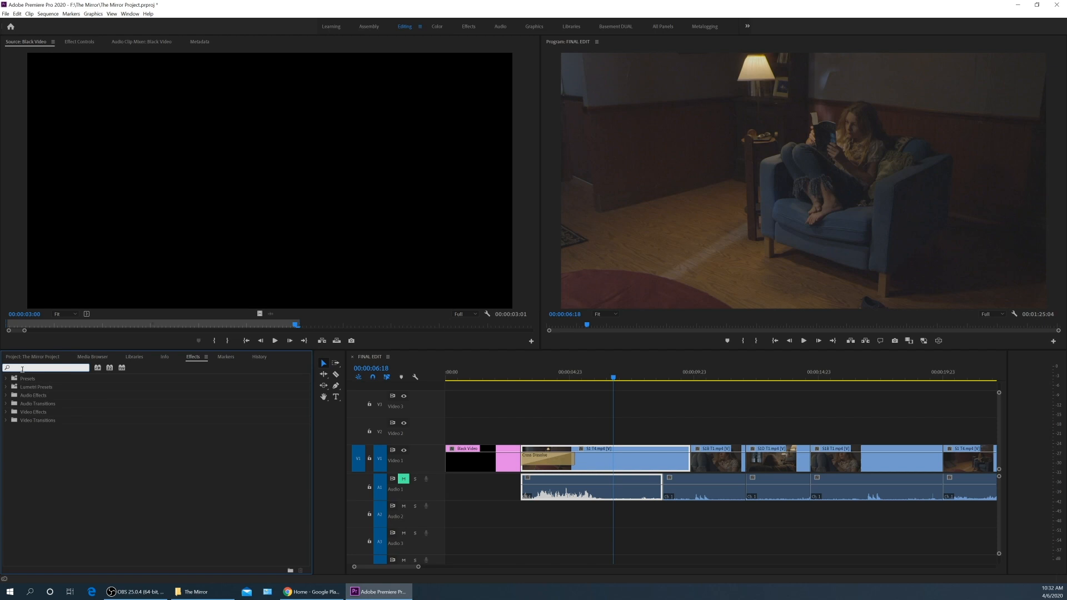
Step: Find Warp Stabilizer by searching 'warp' and apply it to the S1 T4 dolly clip
text(warp)
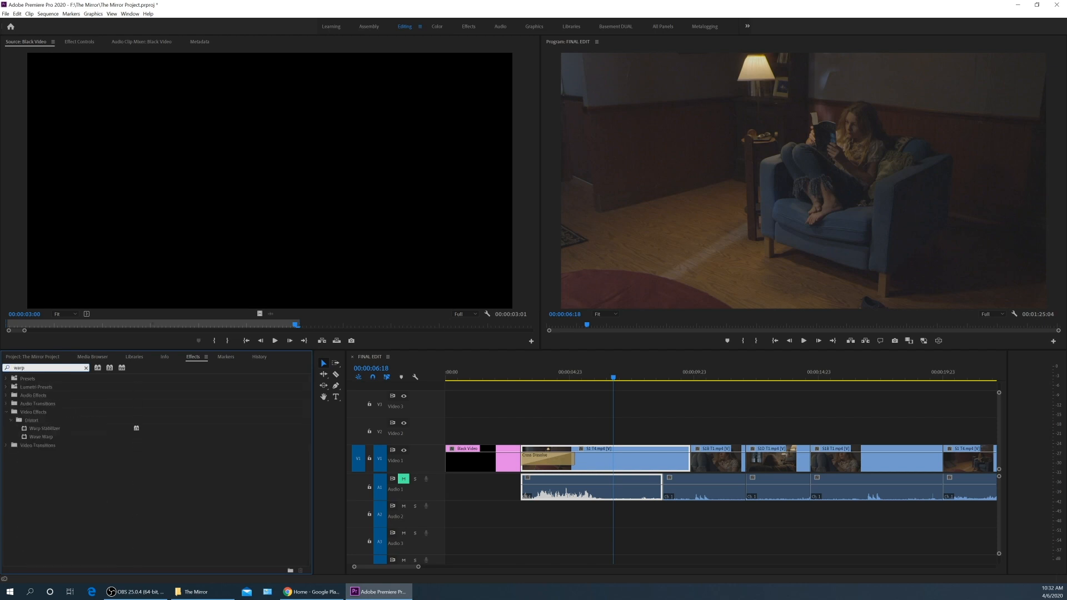
click(44, 428)
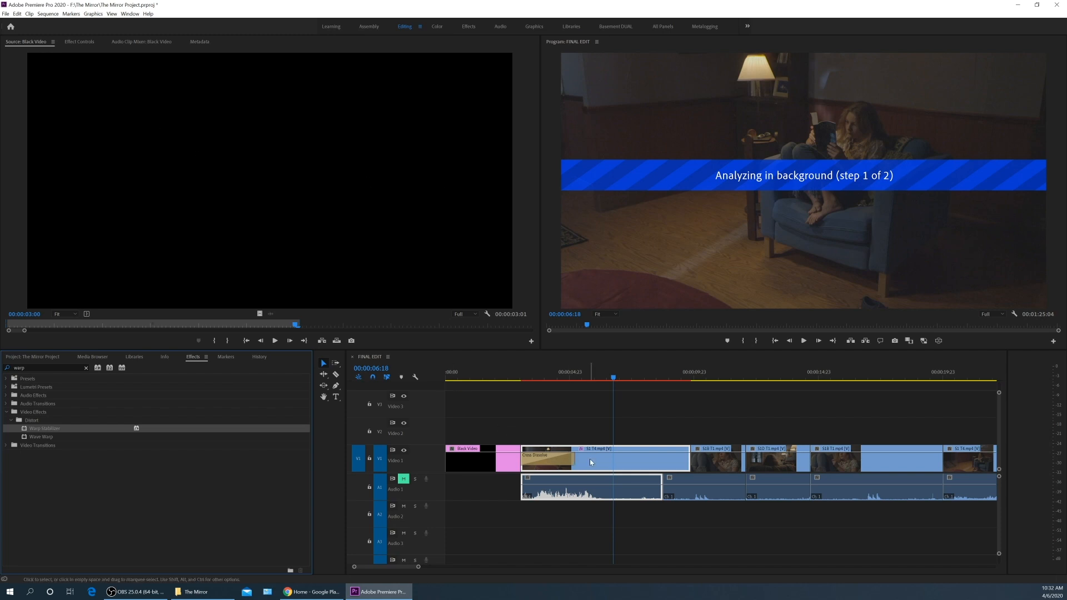
click(77, 41)
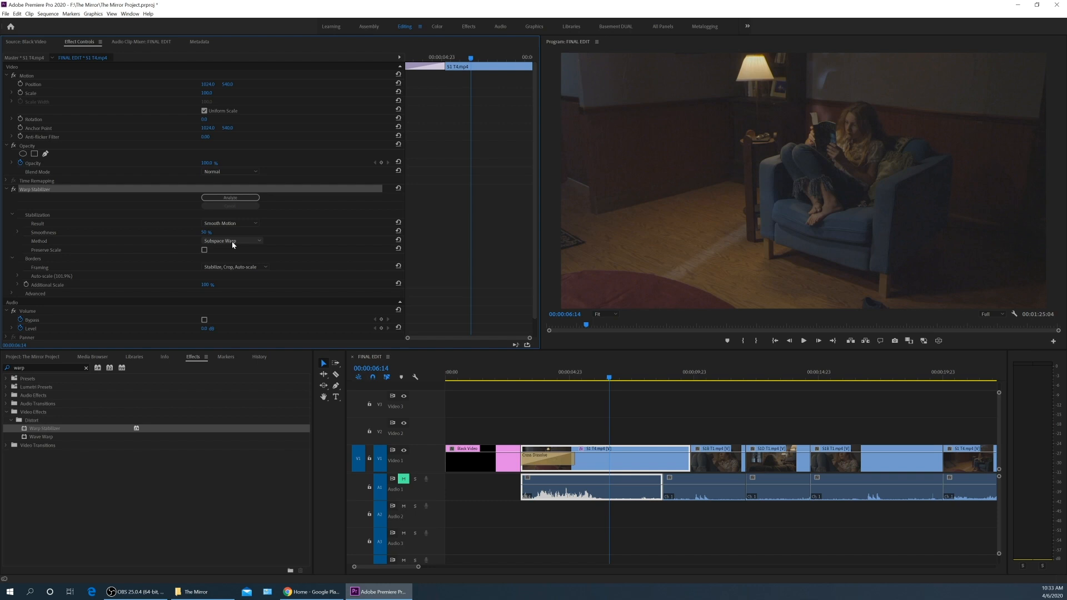
mouse_move(242, 247)
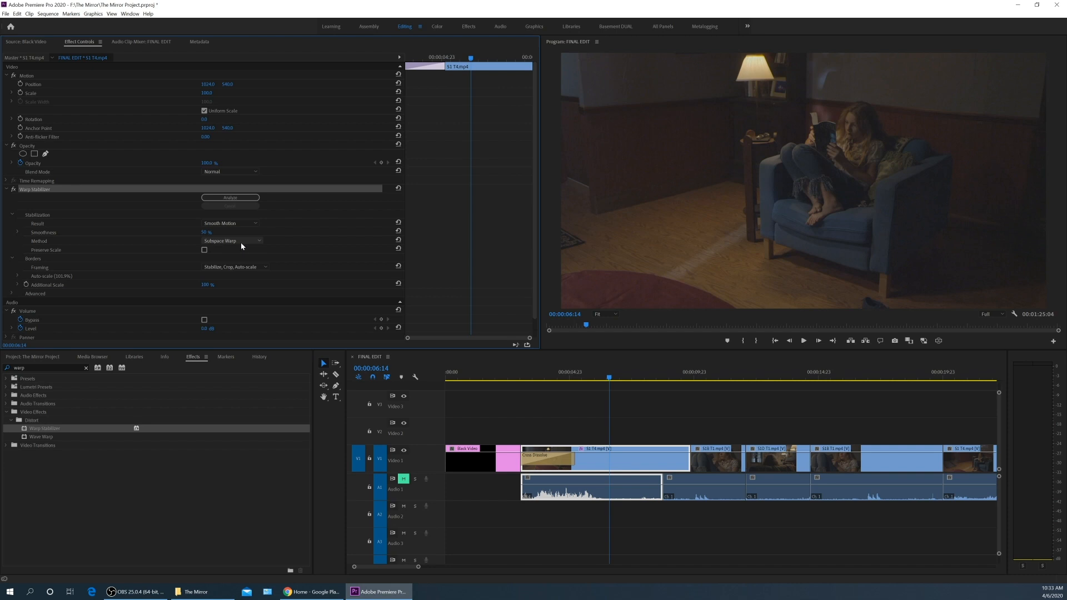
mouse_move(227, 247)
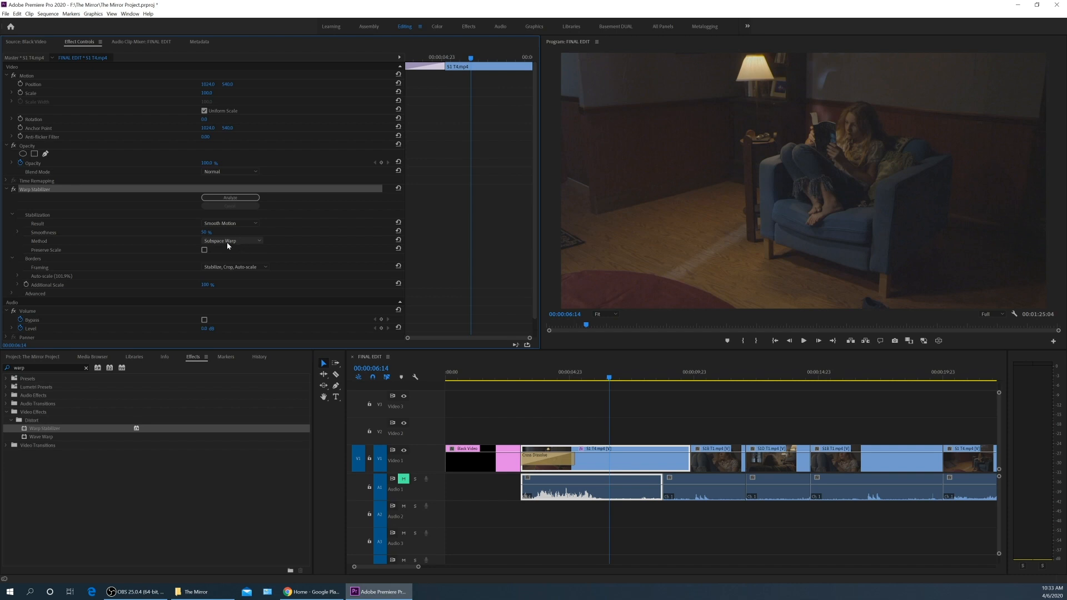
Step: Set the Warp Stabilizer Method on the S1 T4 armchair clip to Position
click(231, 241)
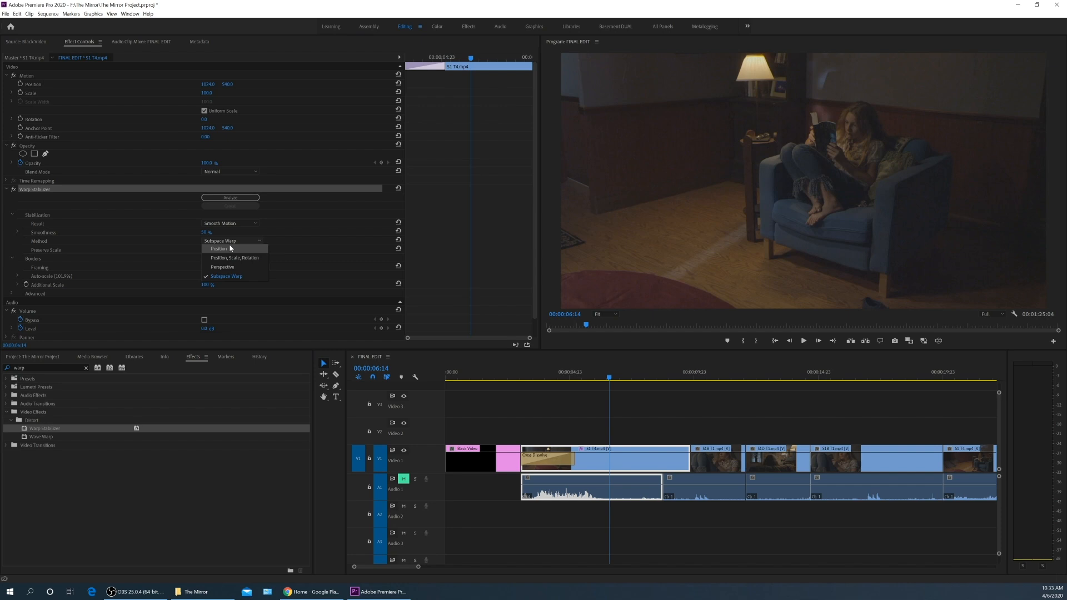
click(219, 247)
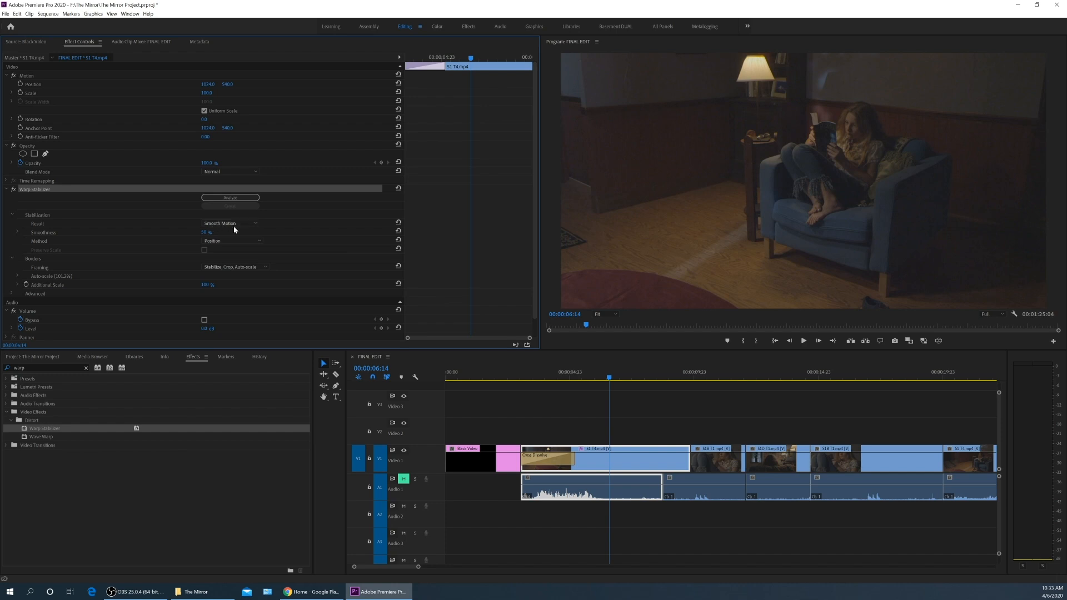
mouse_move(64, 280)
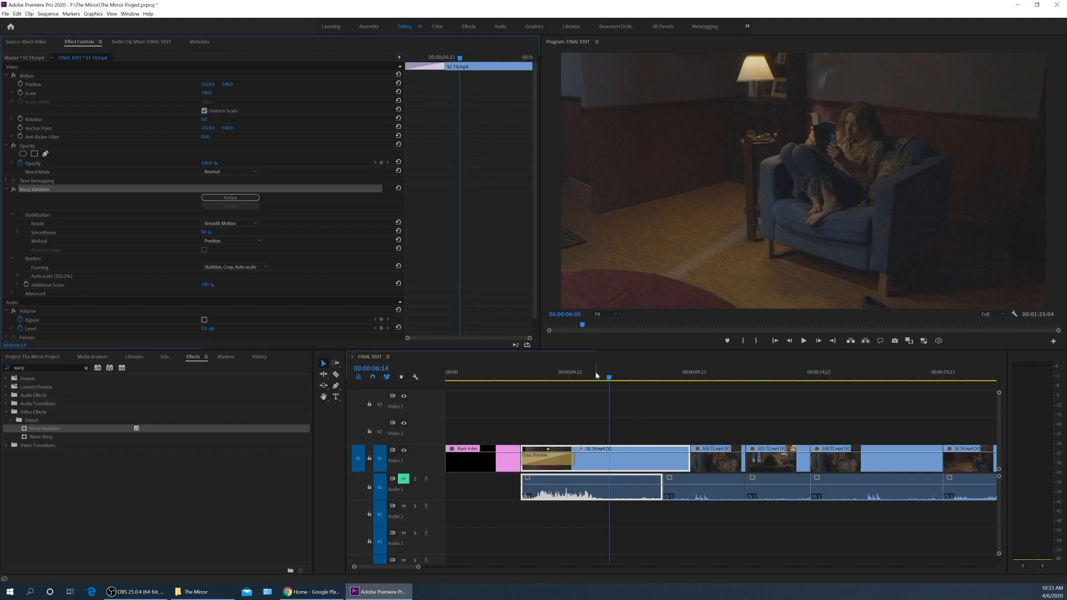
click(523, 379)
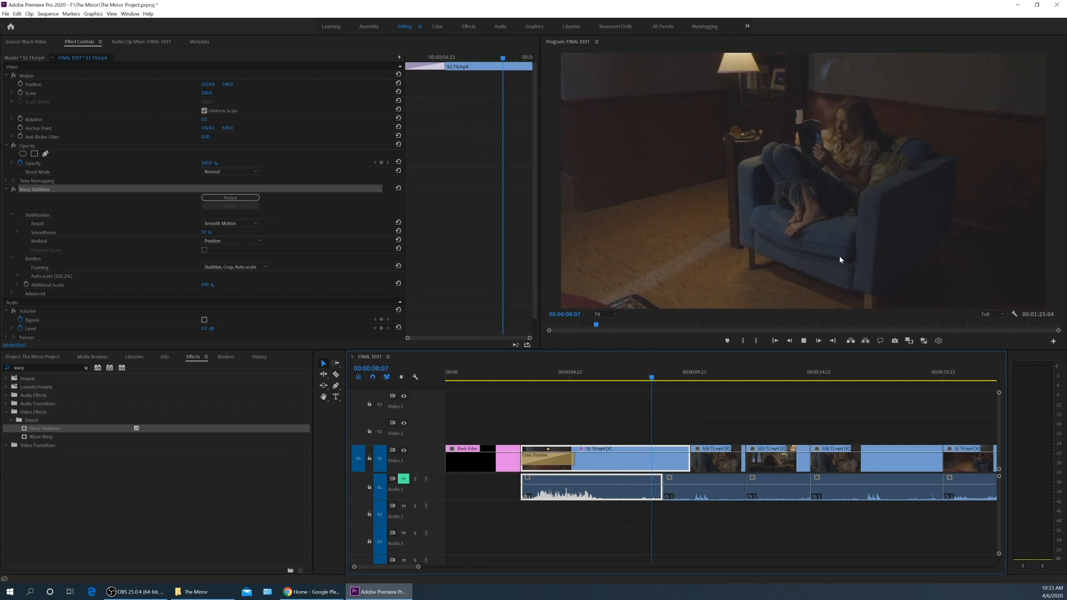
click(692, 371)
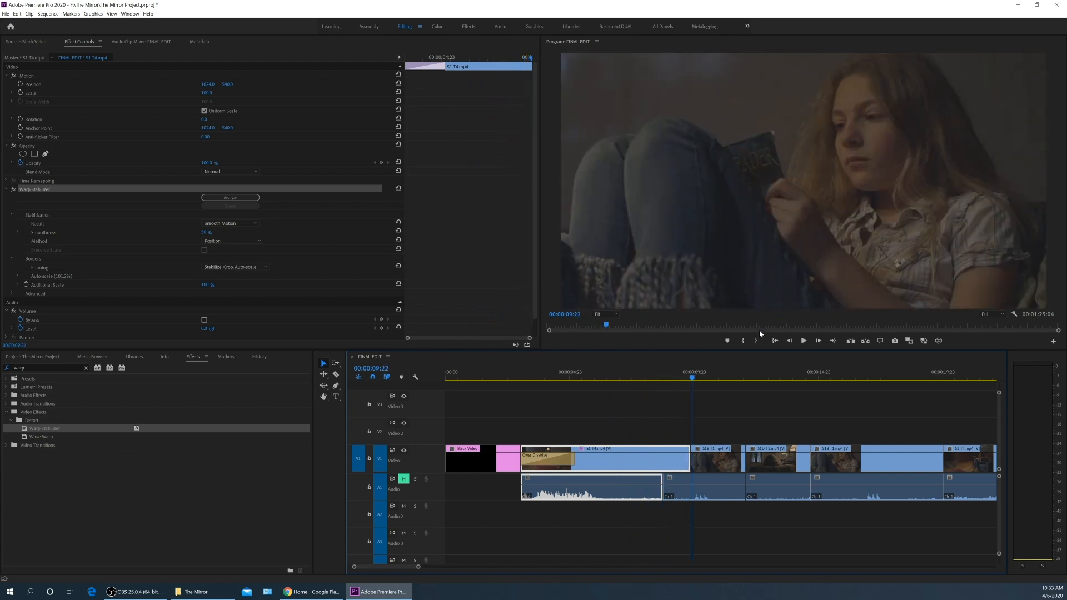
mouse_move(580, 214)
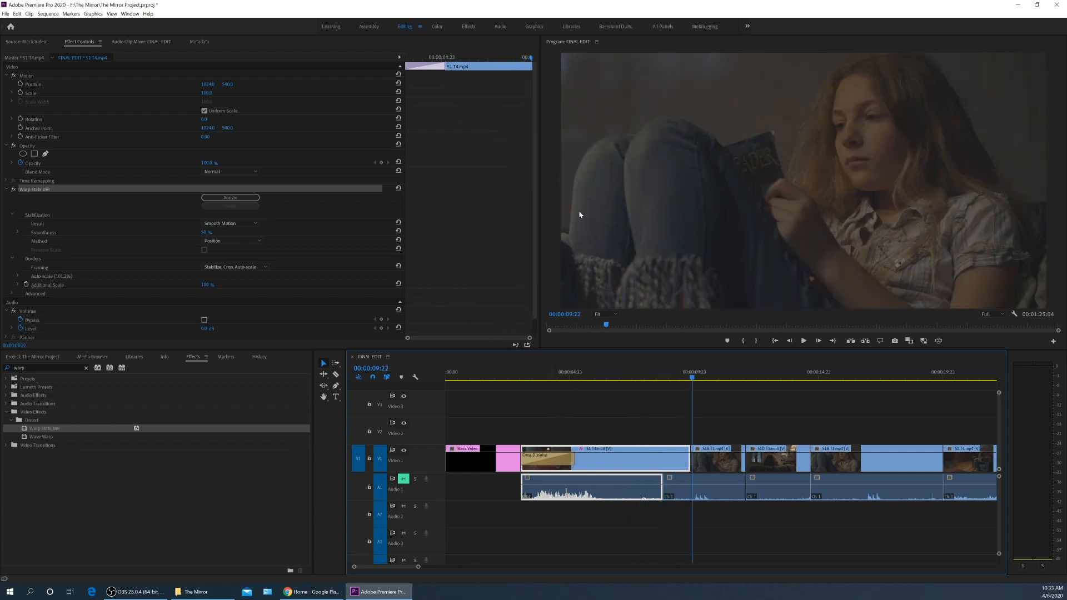
click(559, 372)
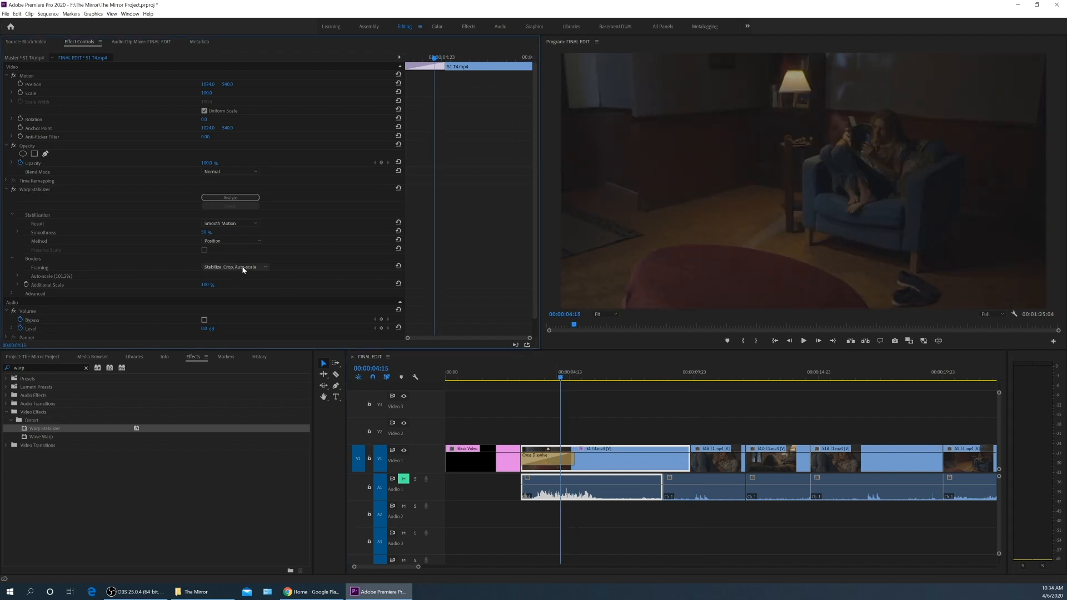
Step: Set framing to Stabilize Only and scrub back through the first S1 T4 shot to check it
click(231, 265)
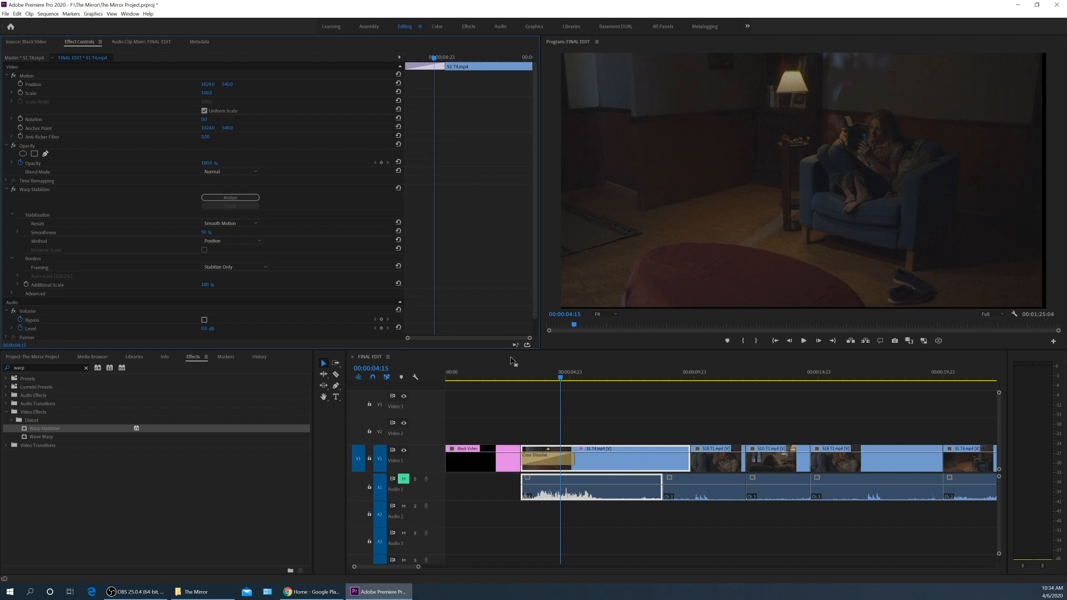
mouse_move(1061, 135)
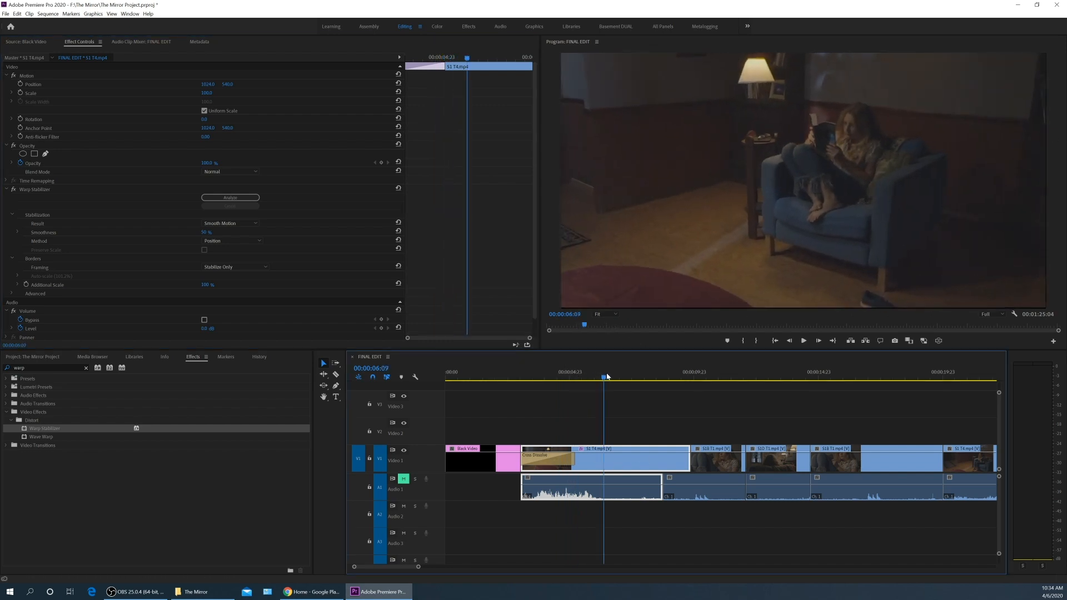
click(664, 377)
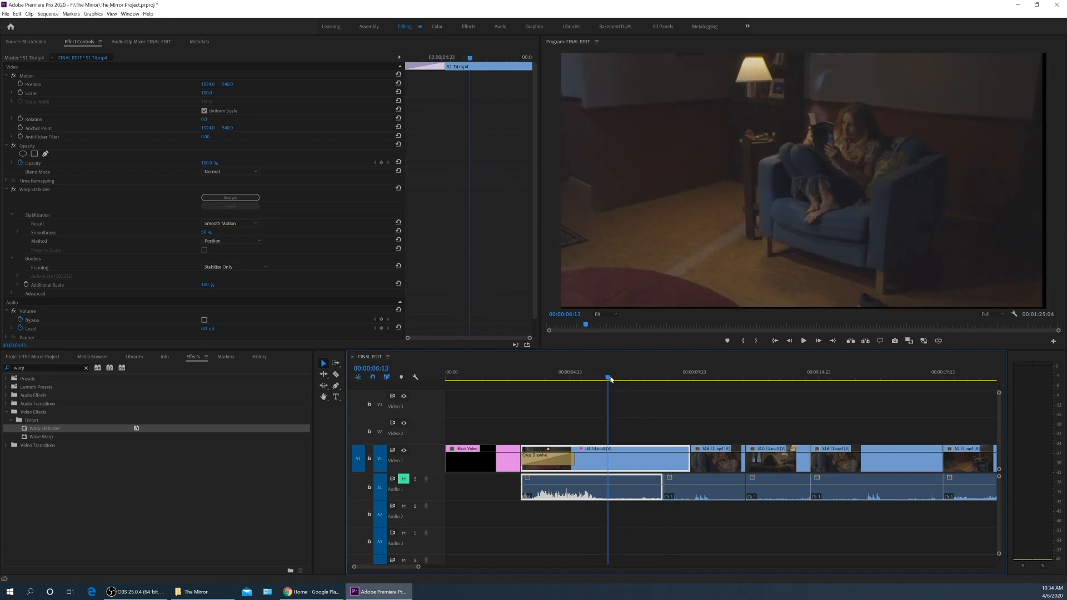
click(669, 379)
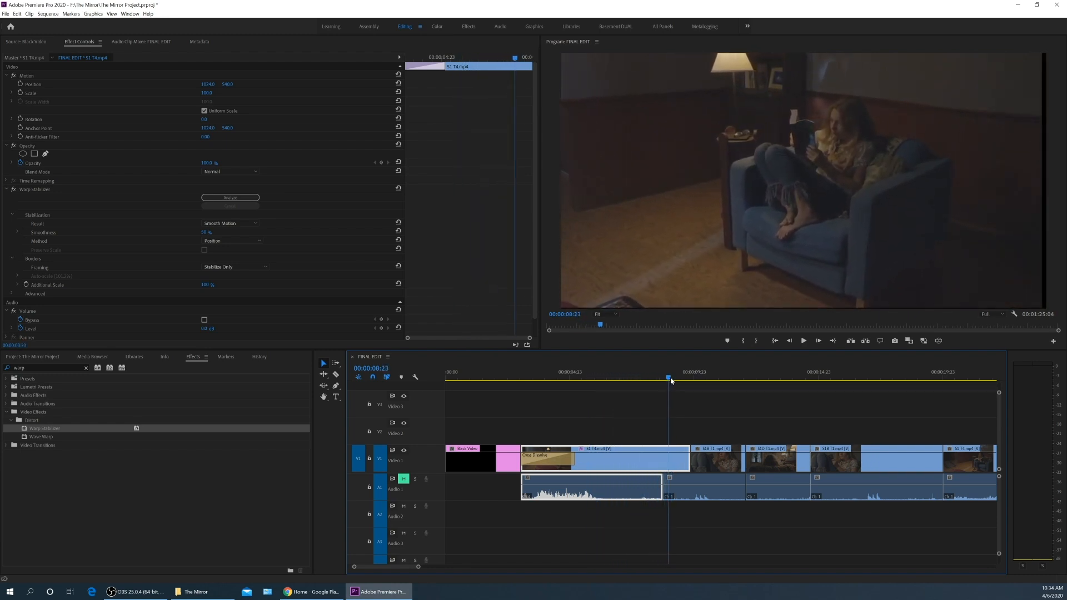
drag(671, 378, 626, 378)
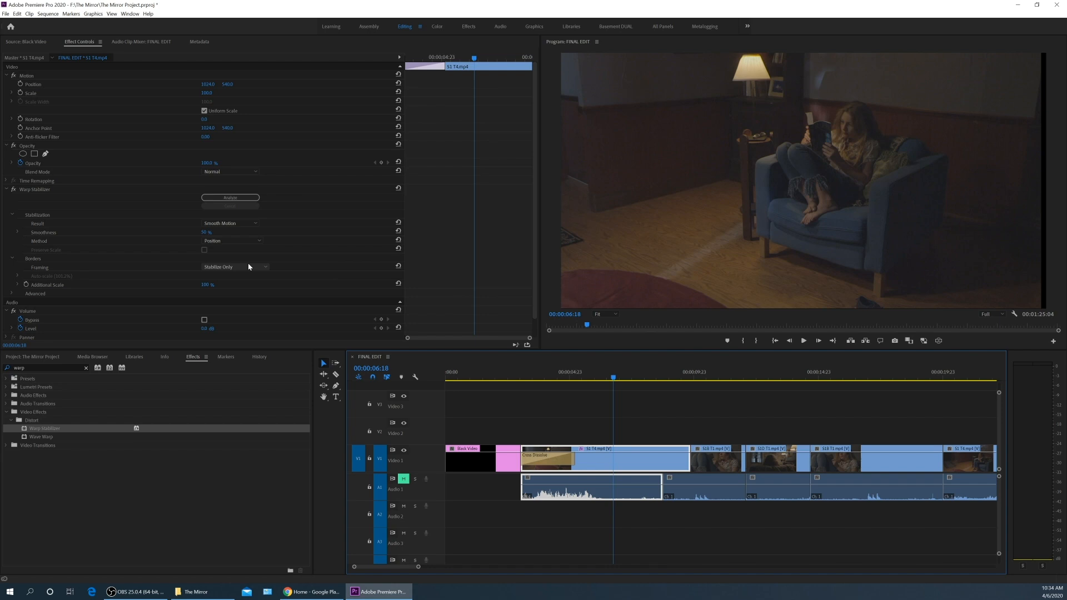
Step: Switch the Warp Stabilizer framing to Stabilize, Crop, Auto-scale (about 101% scale)
click(231, 266)
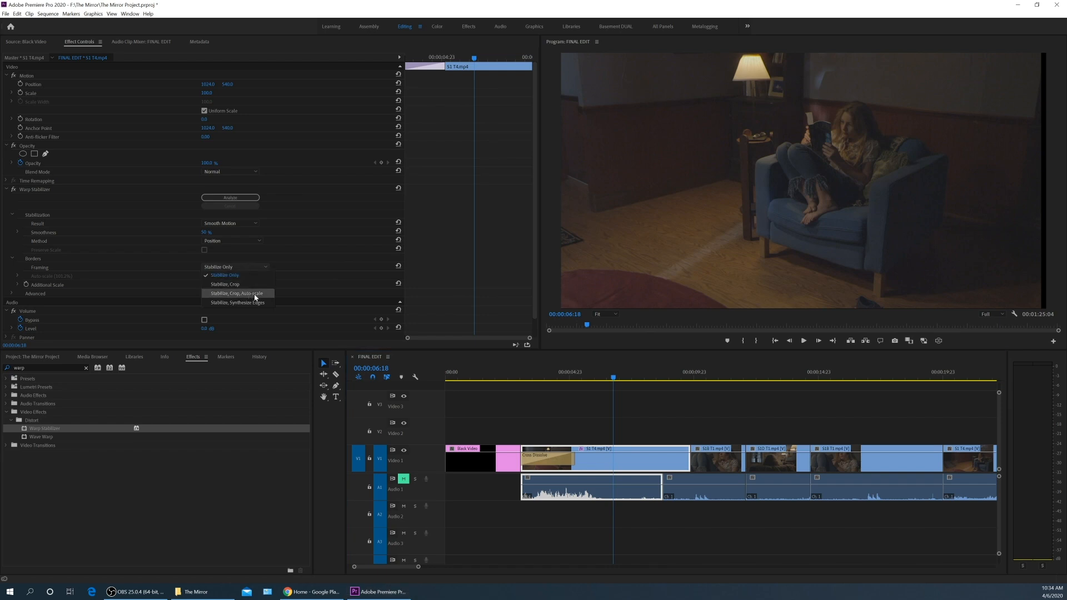
click(236, 294)
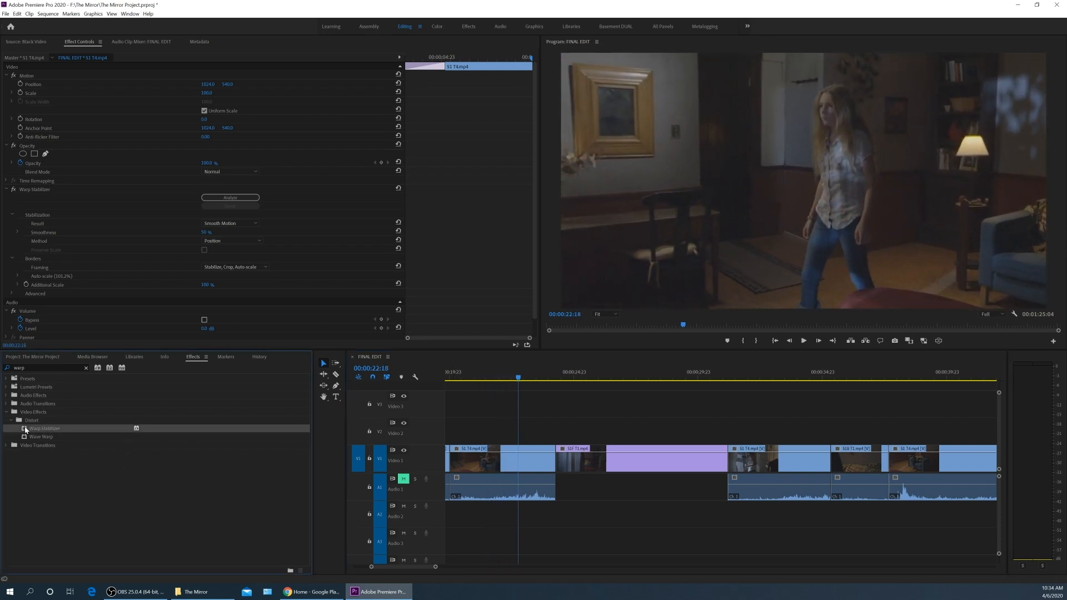
Step: Add Warp Stabilizer to the next S1 T4 dolly clip and set its Method to Position
click(230, 198)
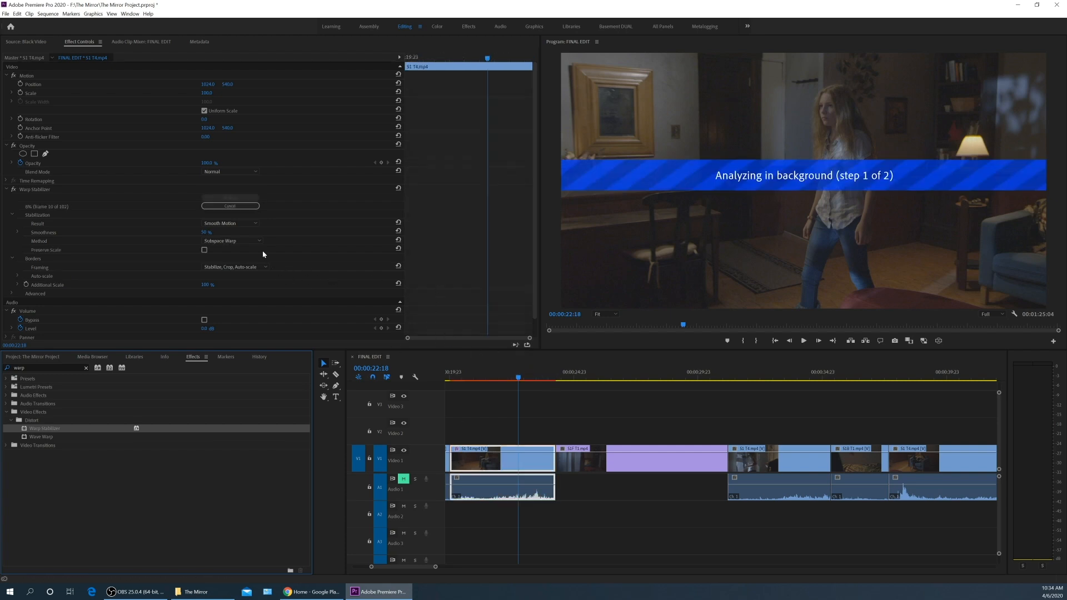
click(231, 241)
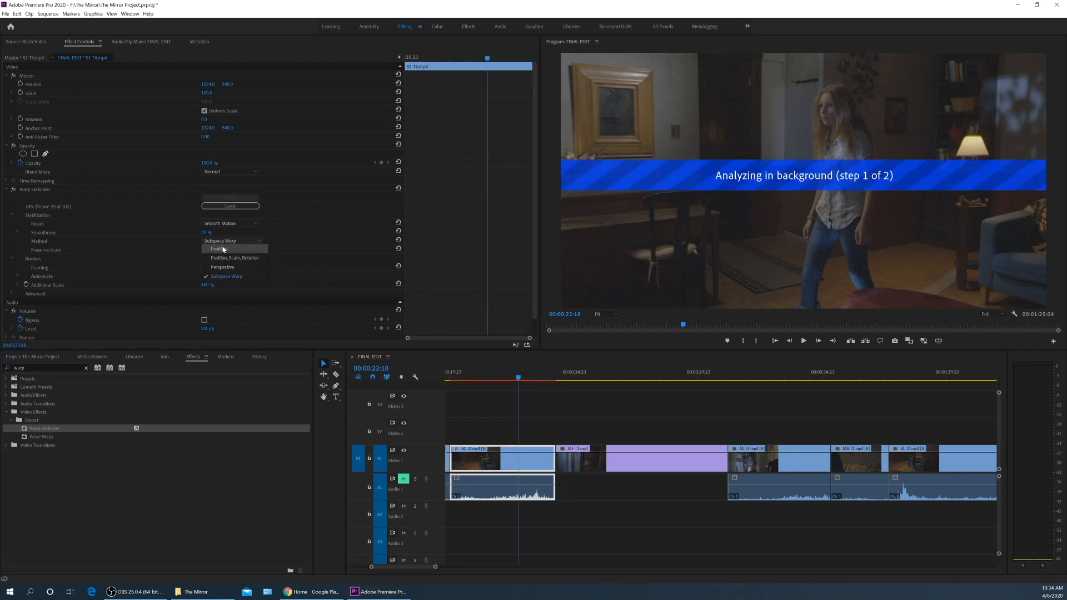
click(216, 247)
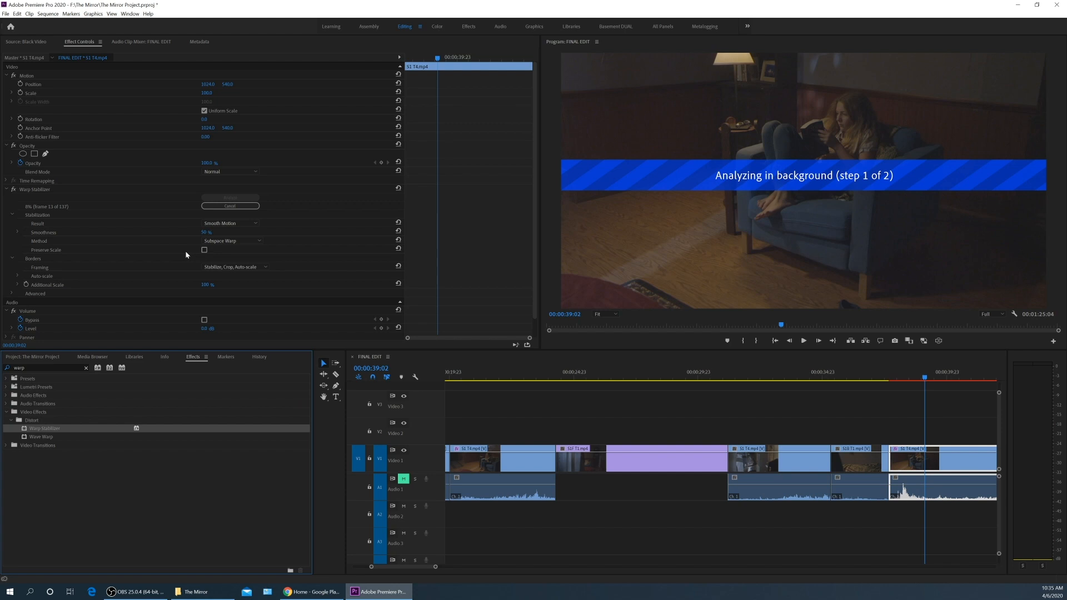
Step: Set the following dolly clip's stabilizer Method to Position and save the project
click(230, 241)
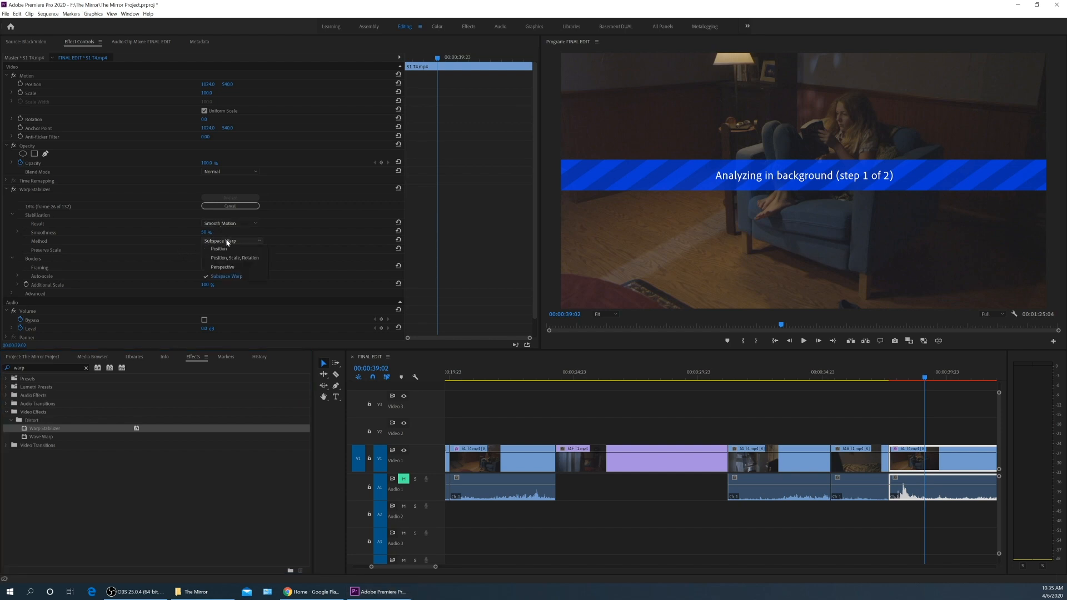
click(219, 248)
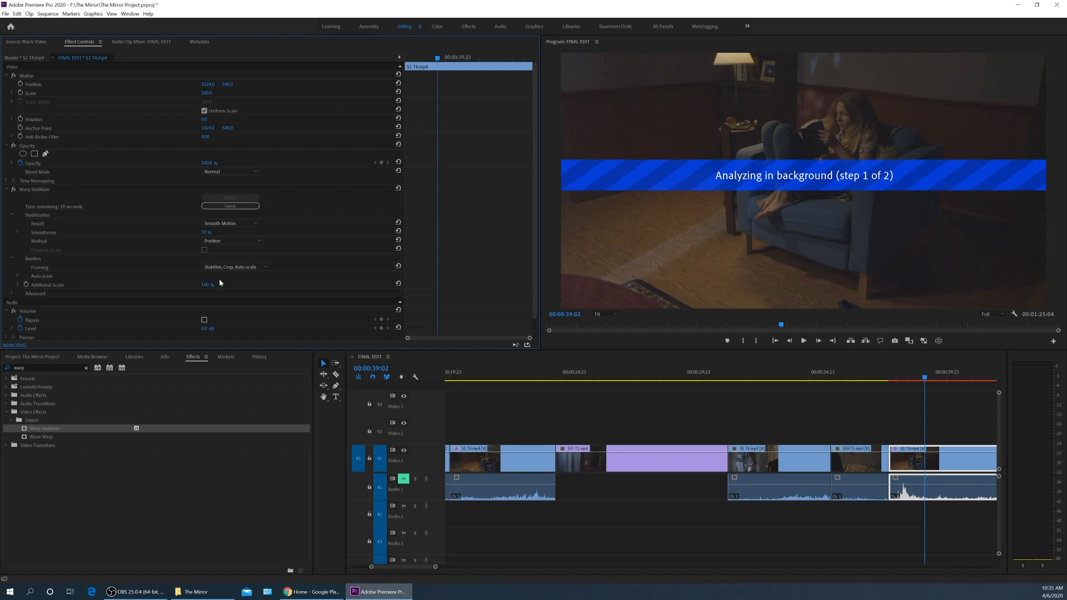
key(ctrl+s)
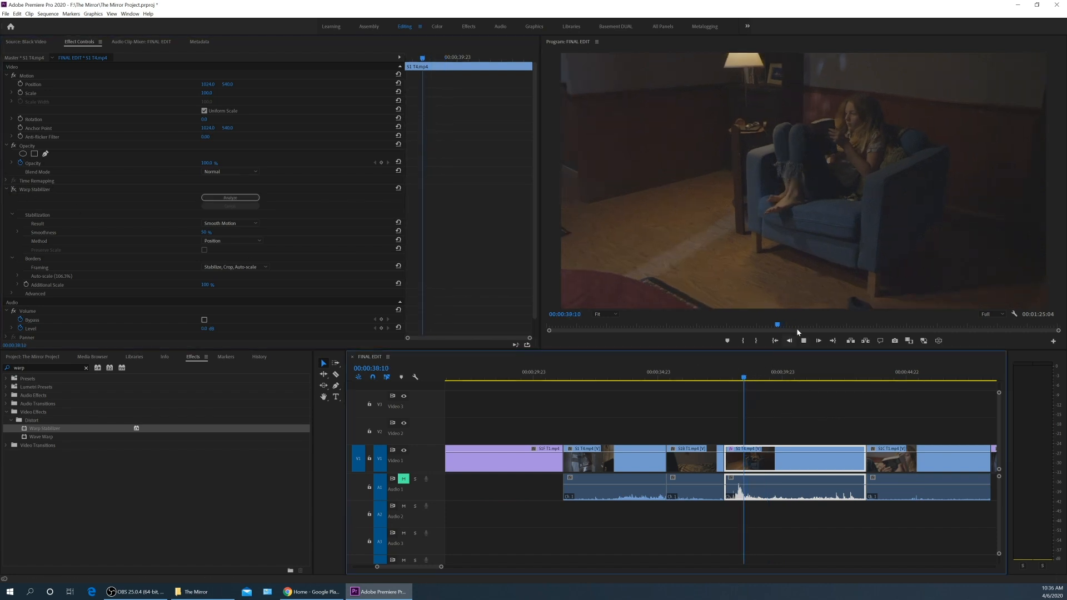
Step: Play the stabilized S1 T4 dolly shots in the Program Monitor and review a later moment
click(818, 340)
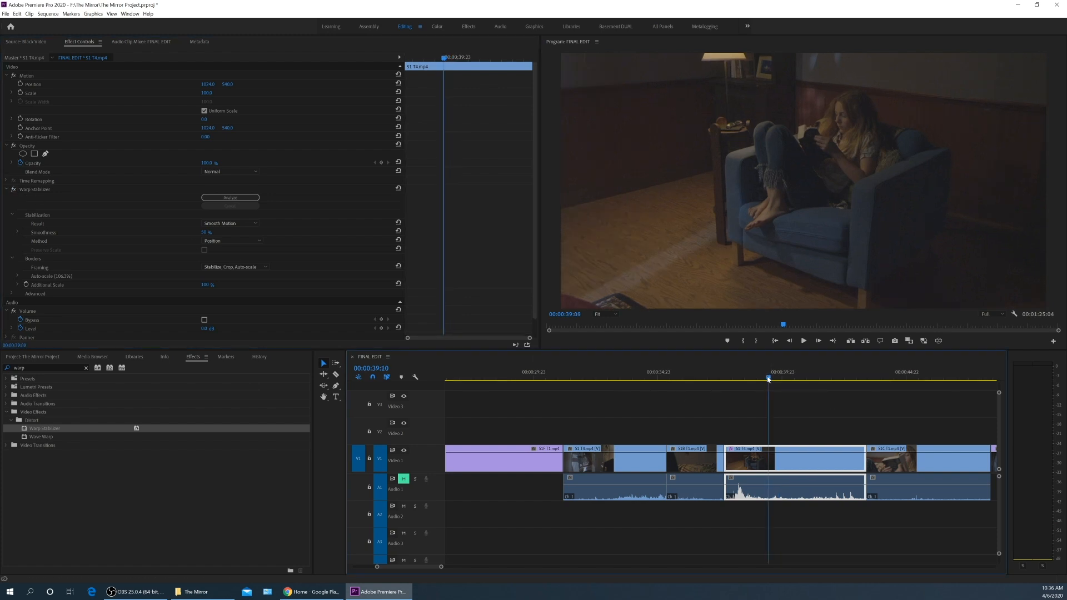
click(802, 340)
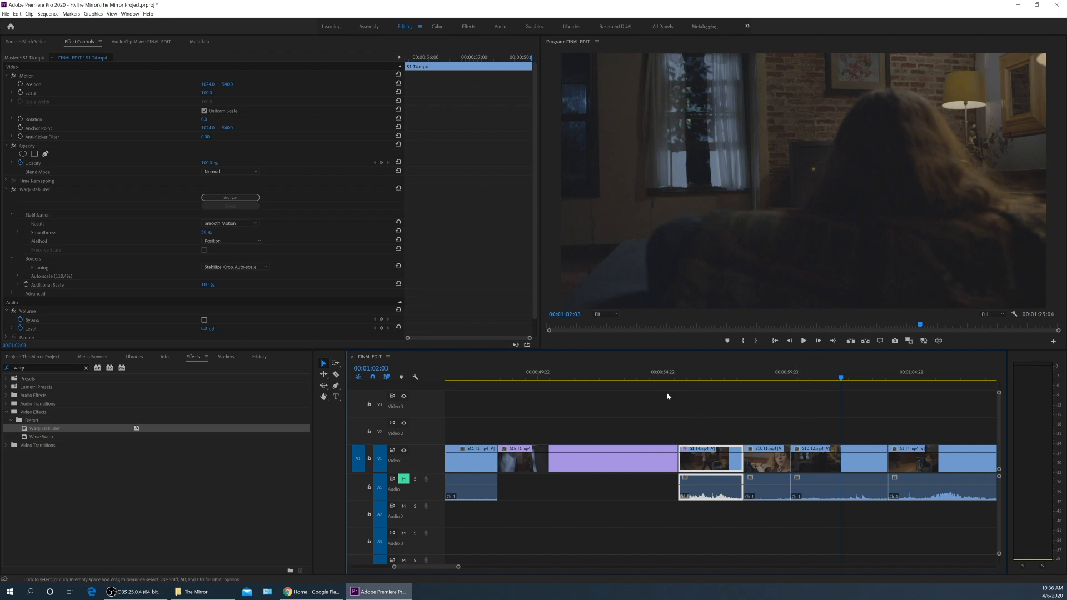
mouse_move(492, 345)
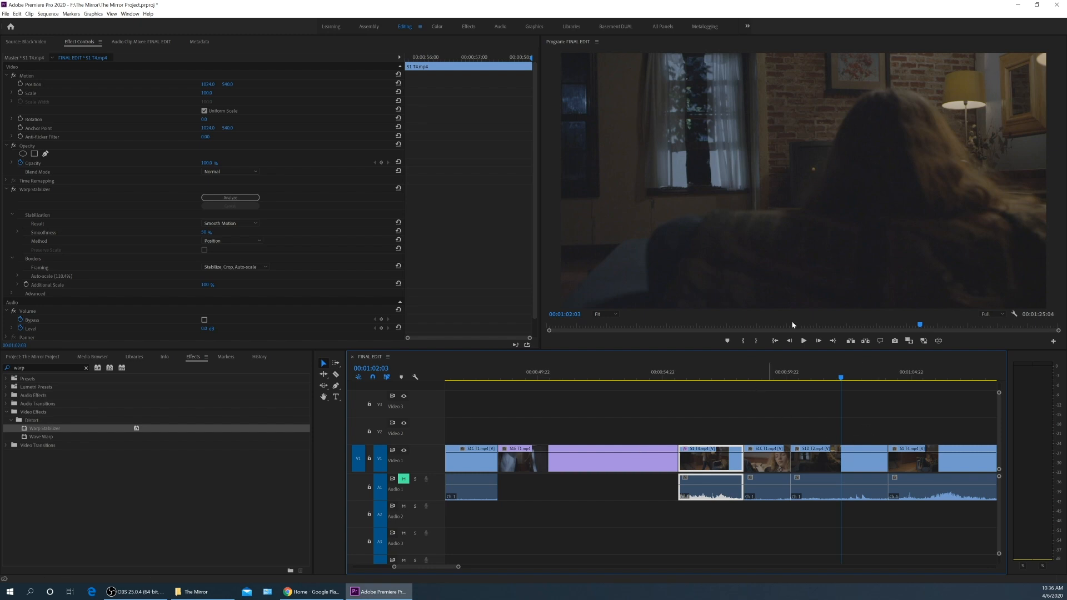
mouse_move(781, 411)
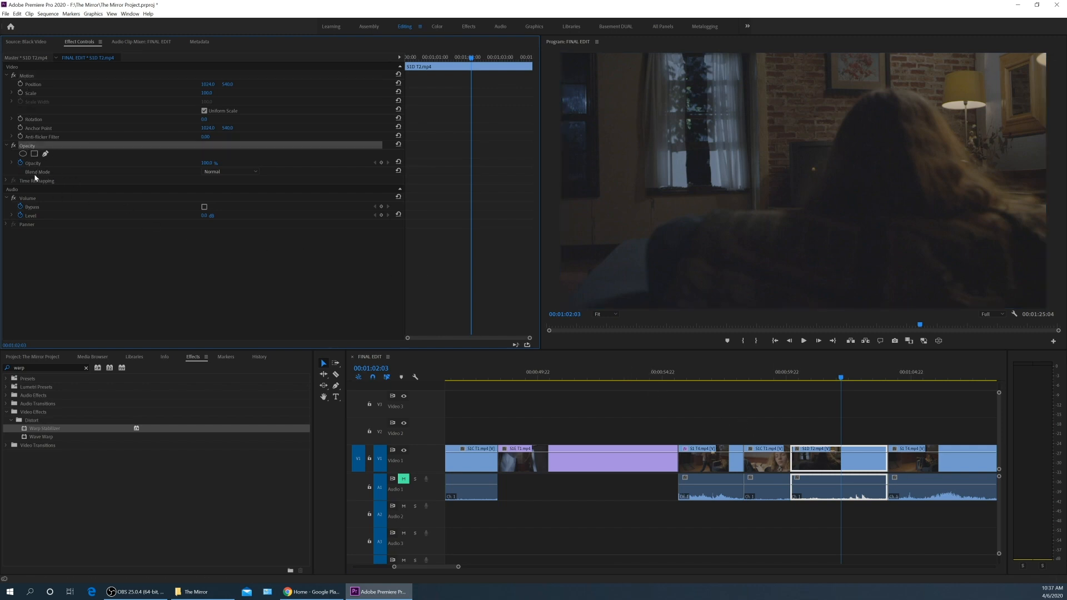
click(27, 74)
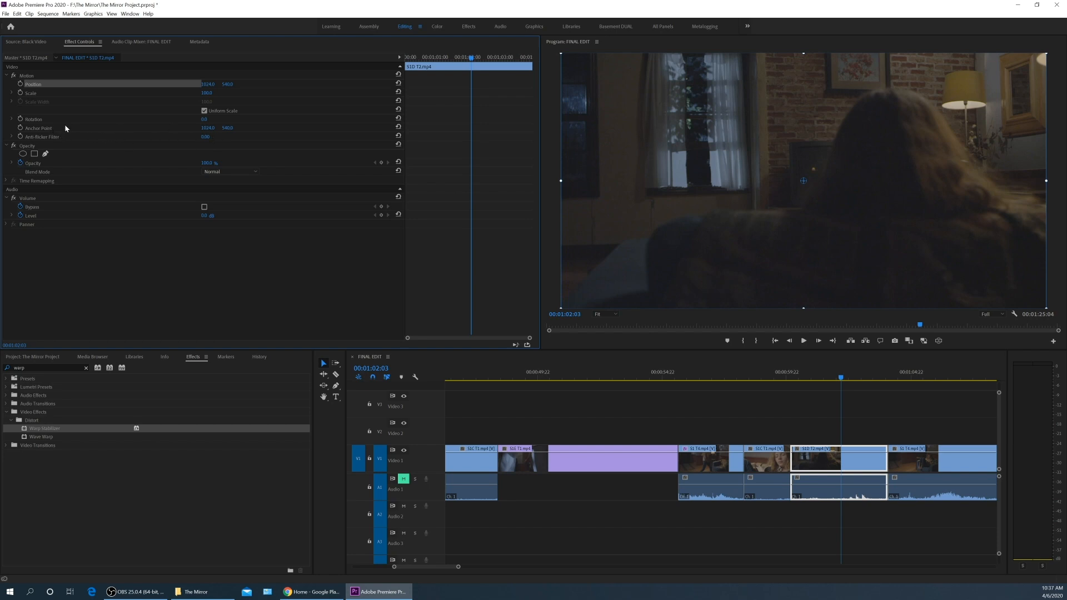
mouse_move(77, 148)
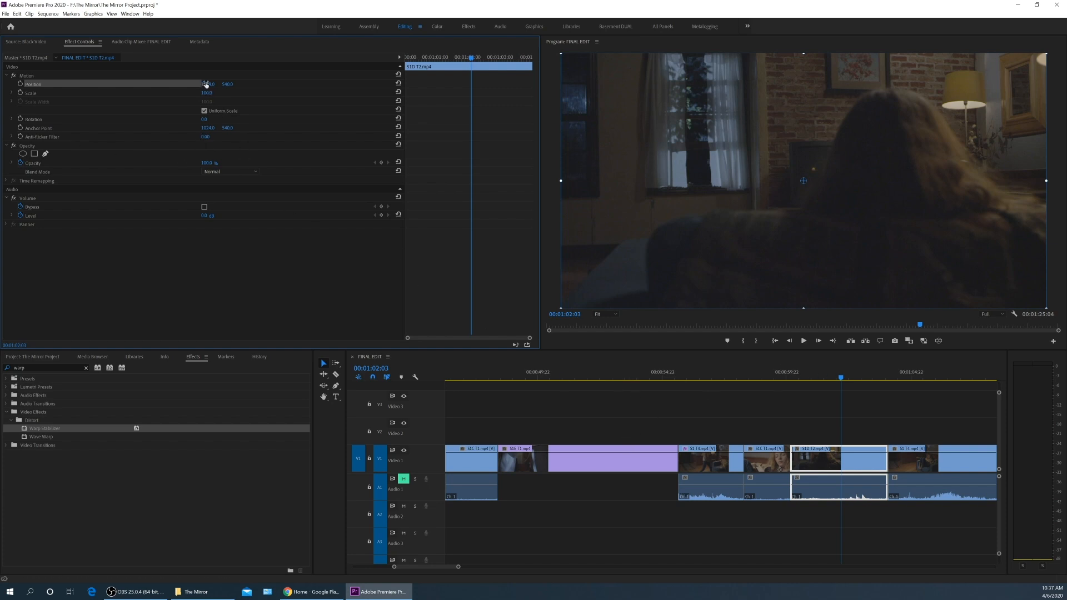
drag(207, 84, 202, 83)
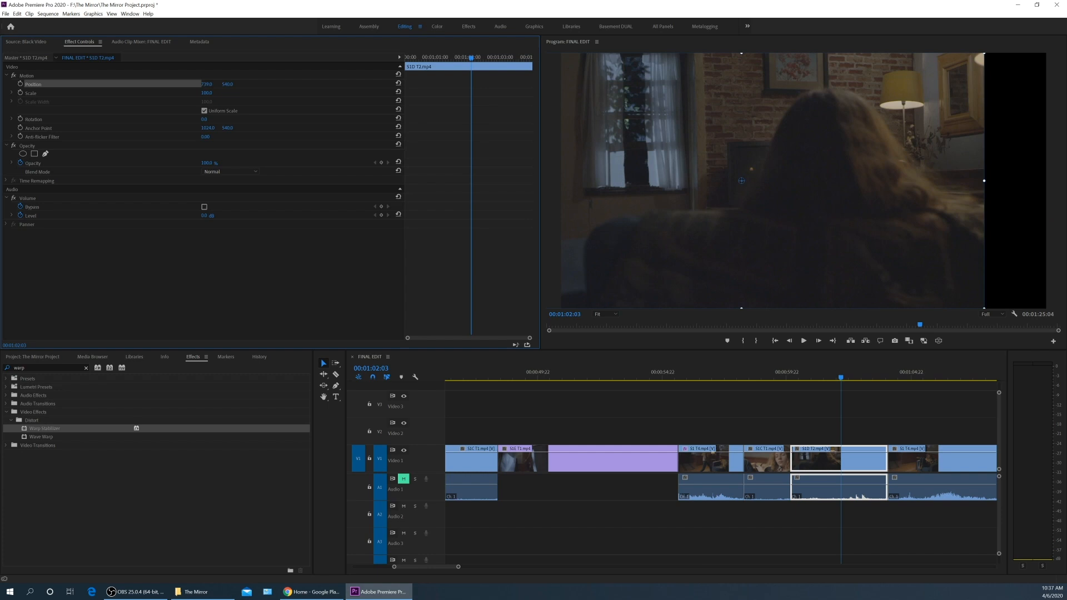
drag(206, 83, 176, 83)
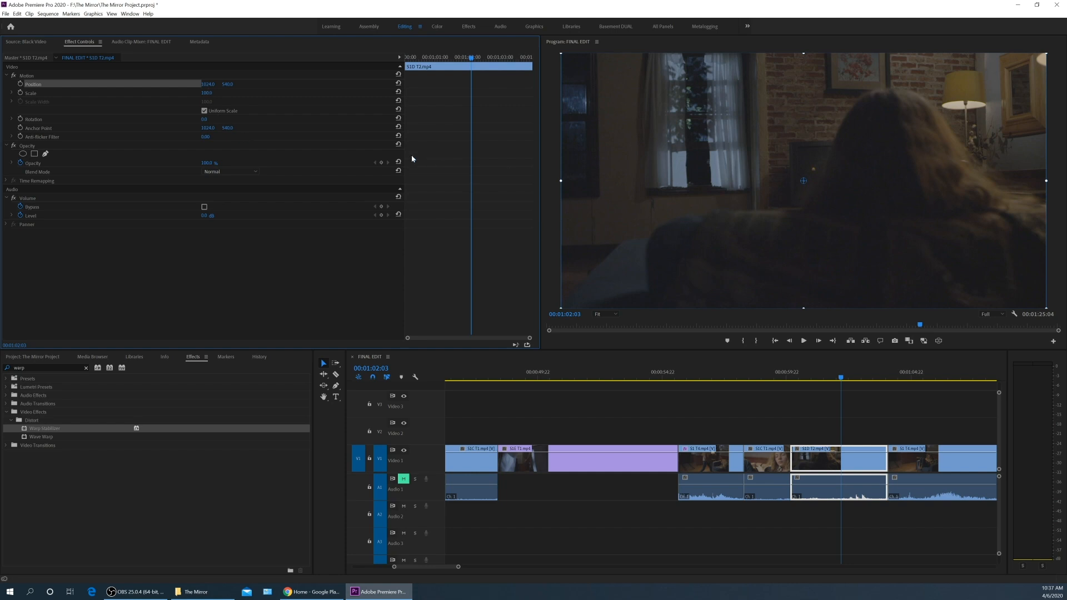
mouse_move(804, 186)
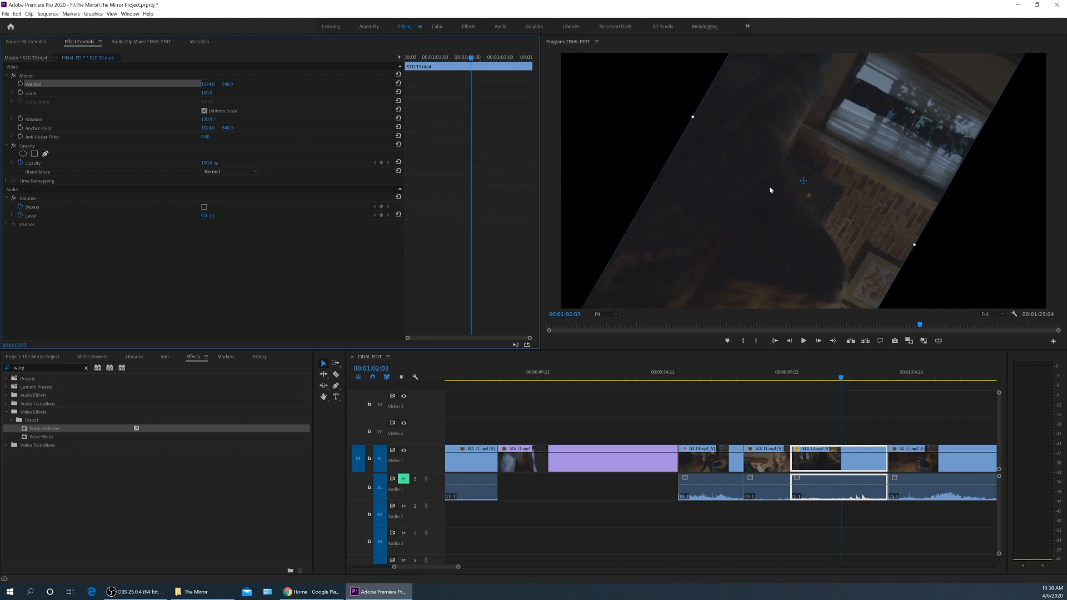
mouse_move(806, 187)
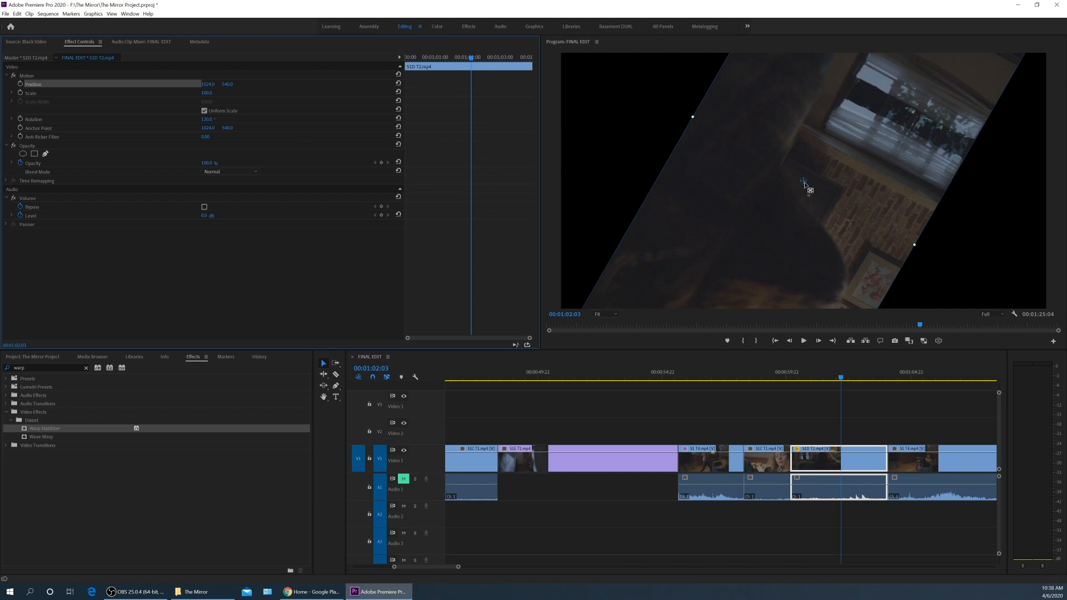
mouse_move(728, 214)
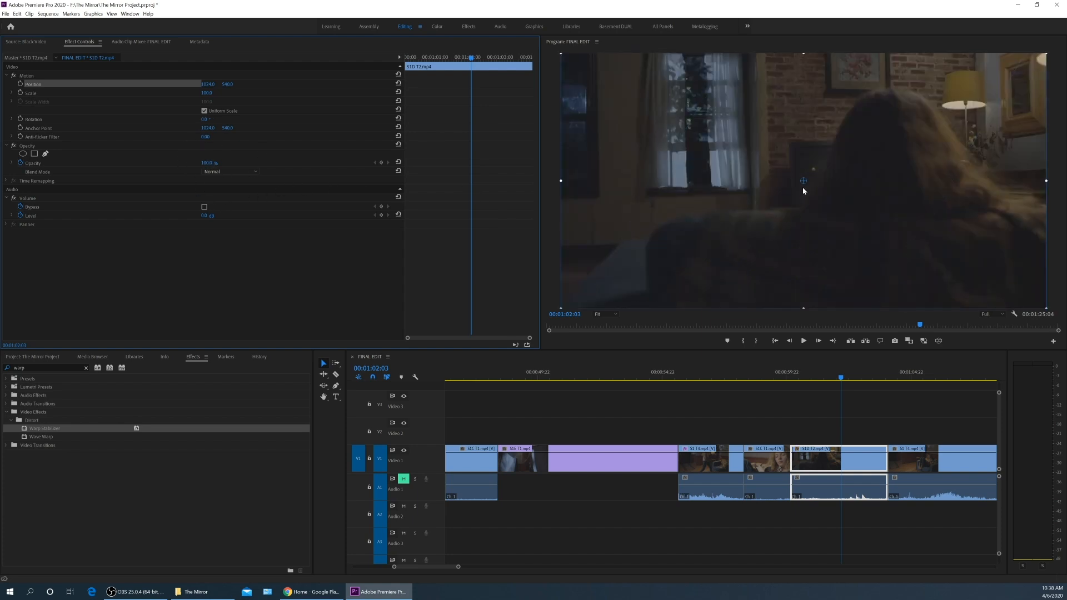
drag(802, 180, 626, 265)
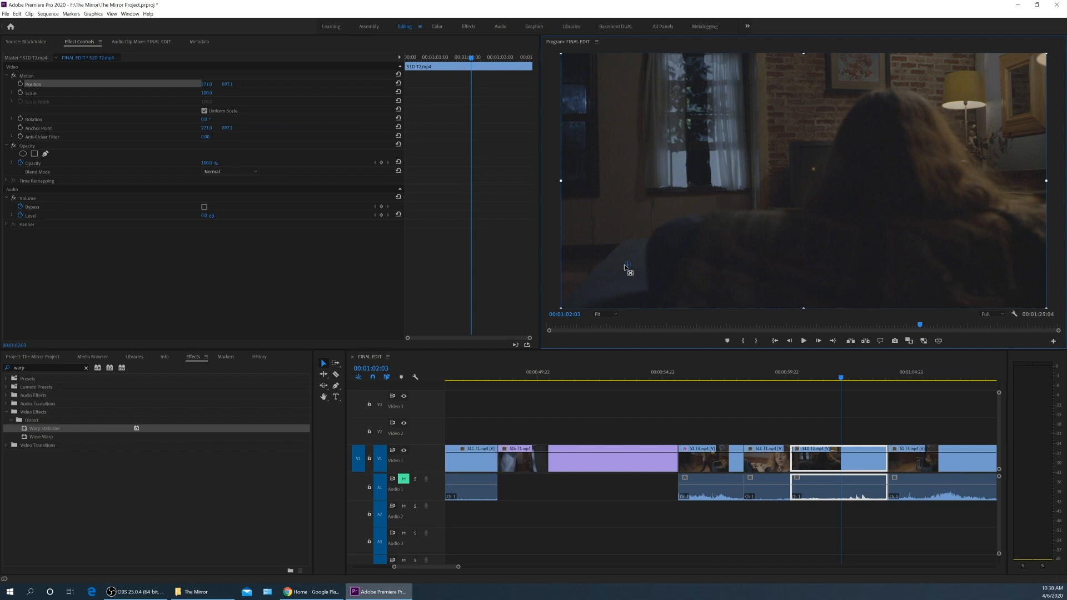
drag(629, 269, 619, 265)
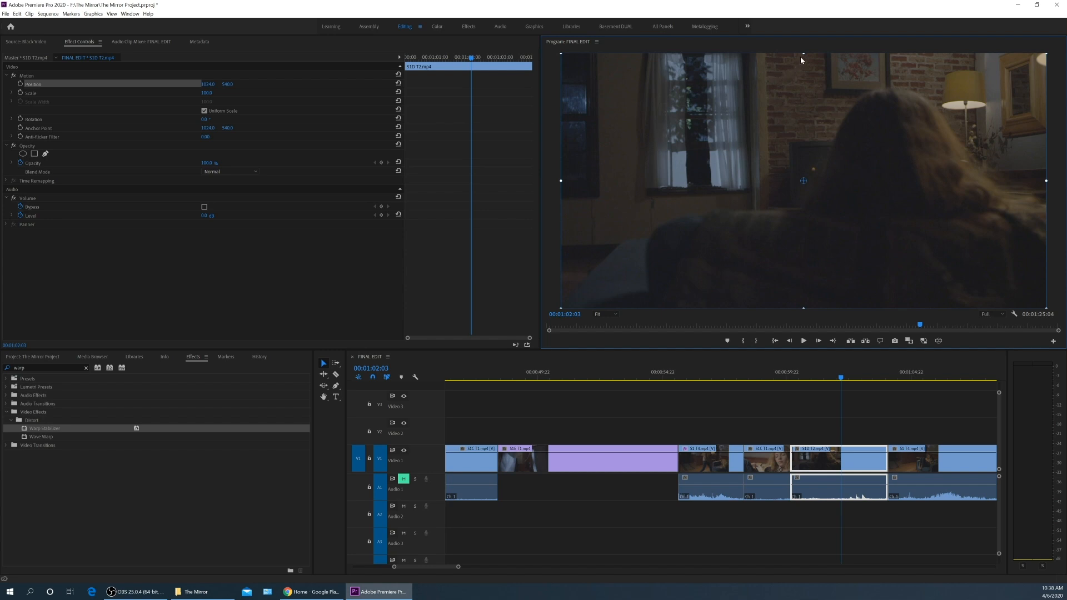
mouse_move(591, 187)
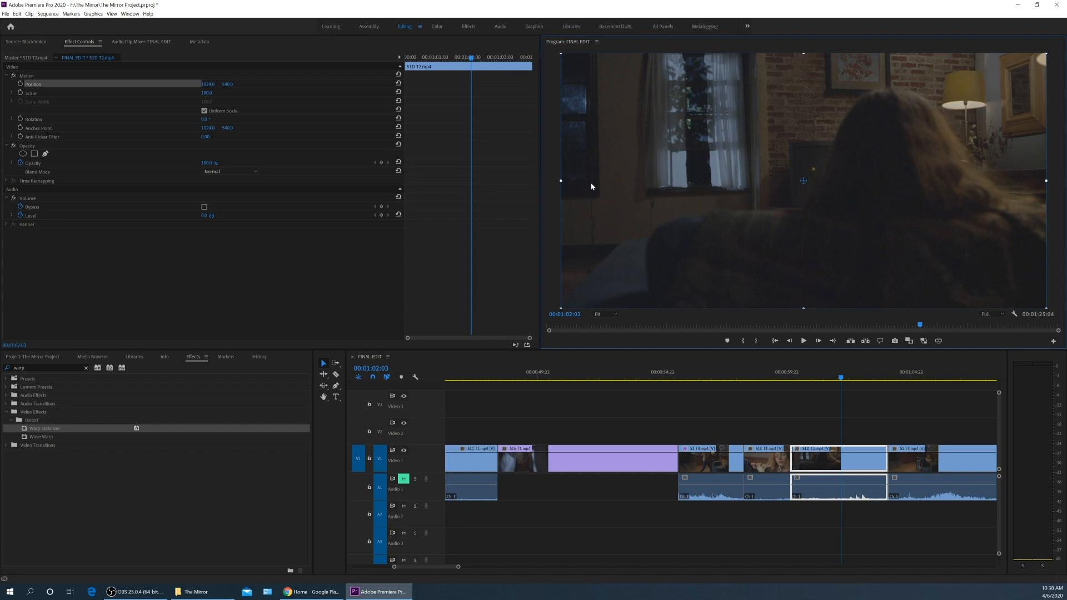
mouse_move(681, 197)
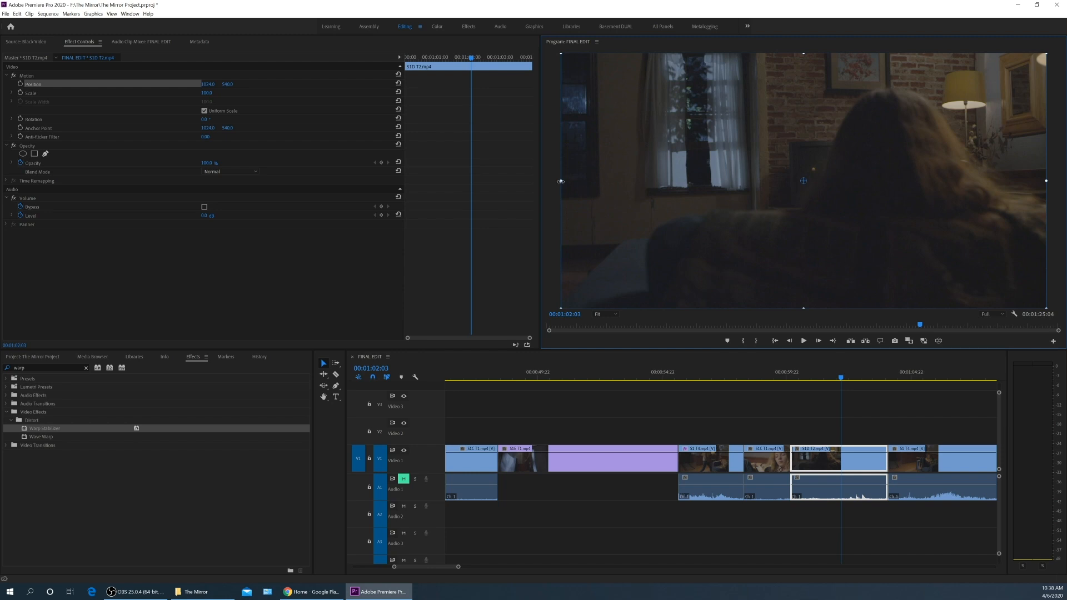
mouse_move(808, 185)
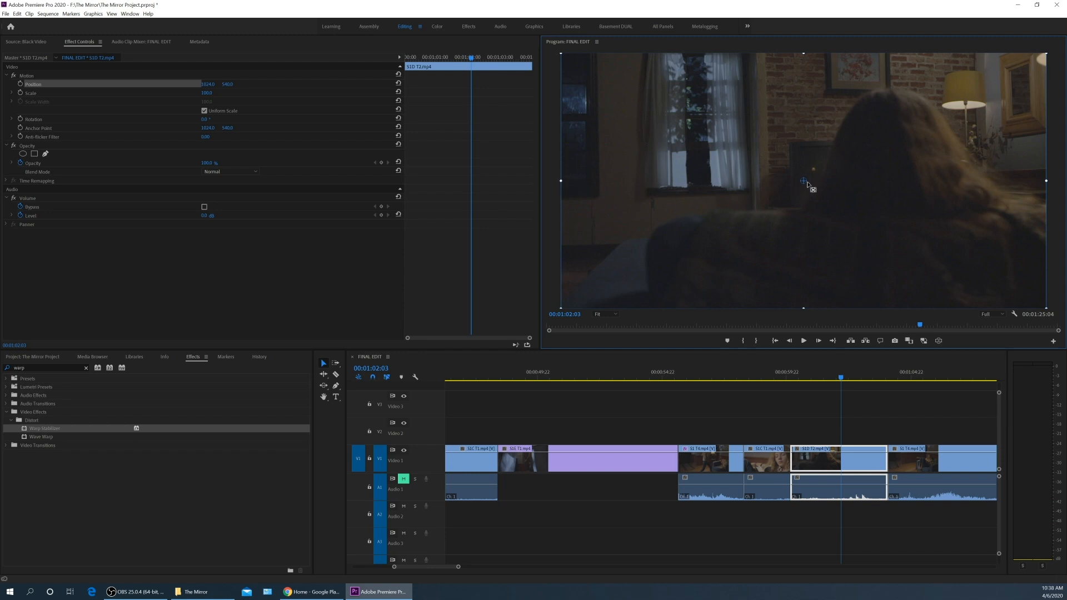
mouse_move(644, 187)
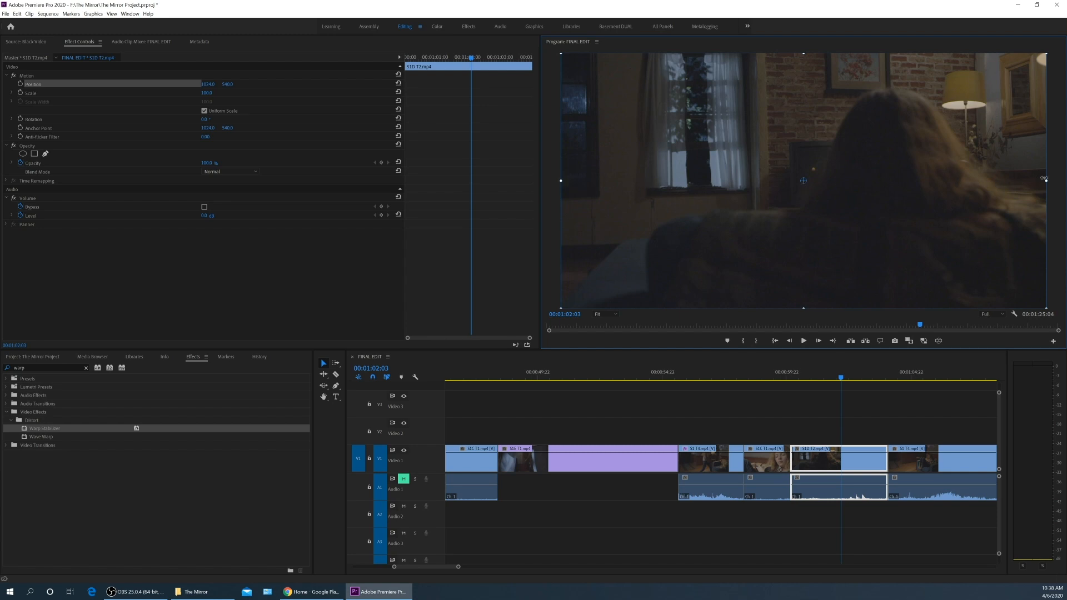
mouse_move(806, 189)
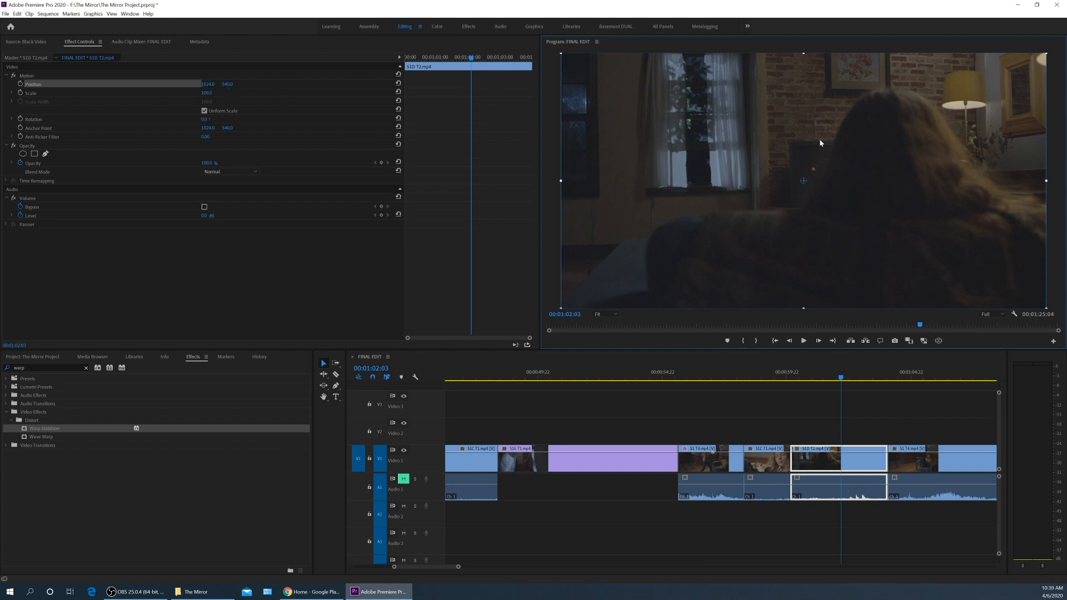
mouse_move(808, 185)
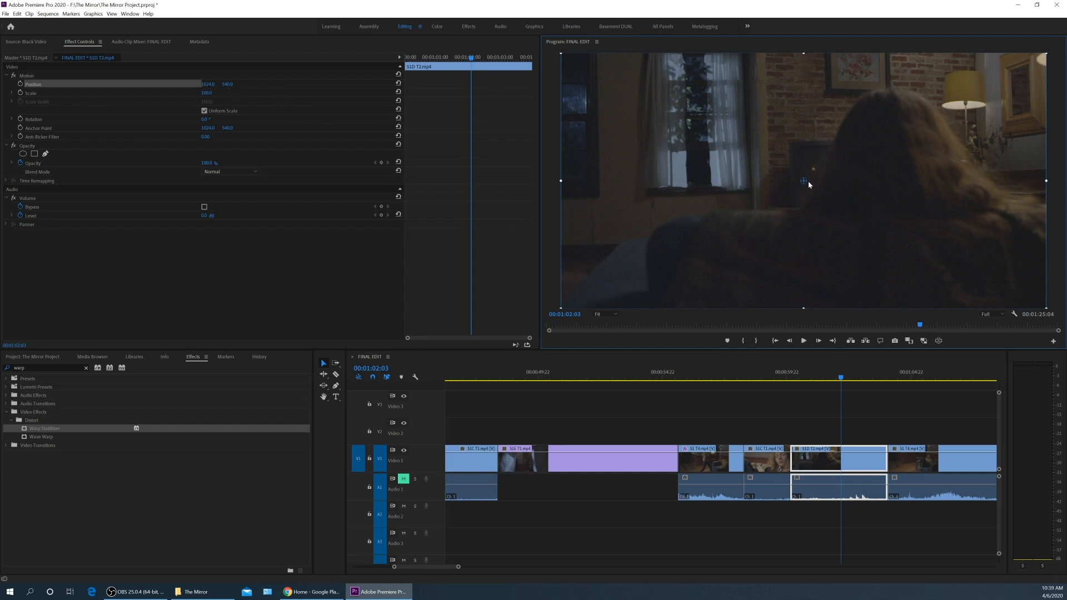
mouse_move(810, 140)
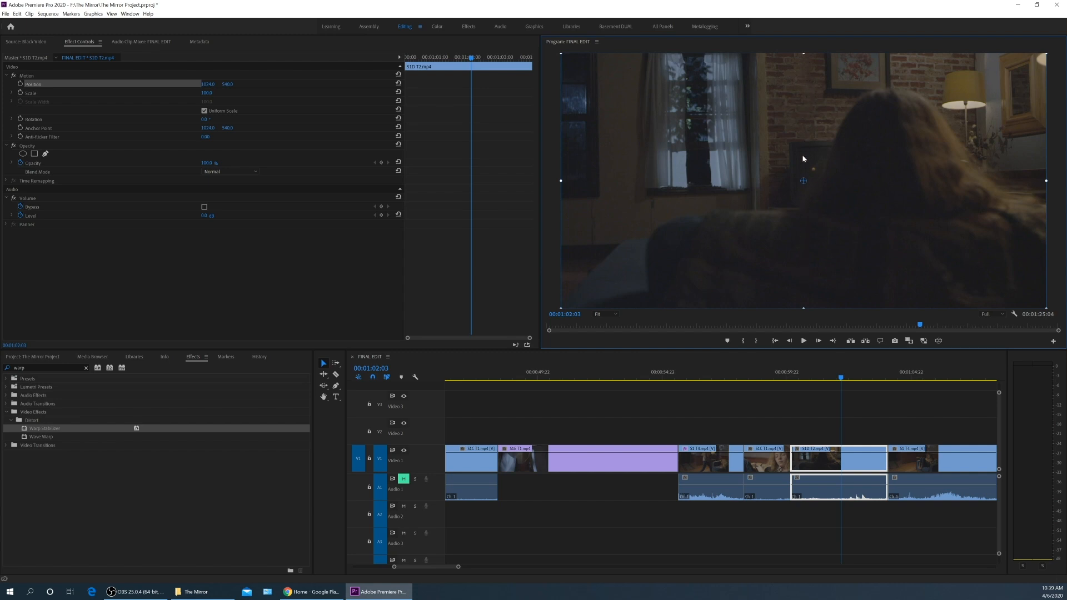
mouse_move(773, 98)
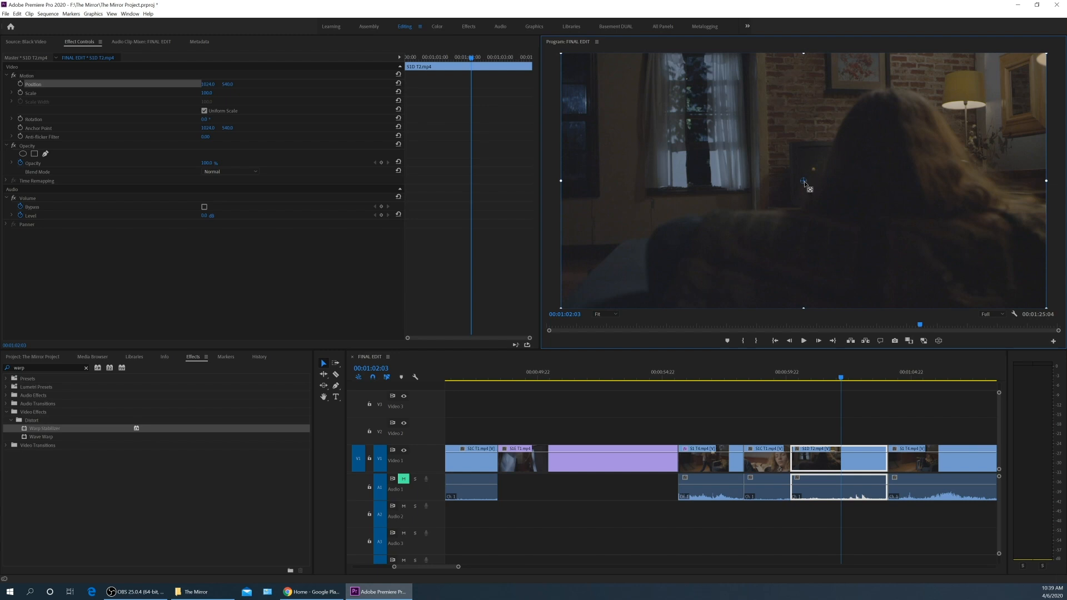
mouse_move(805, 186)
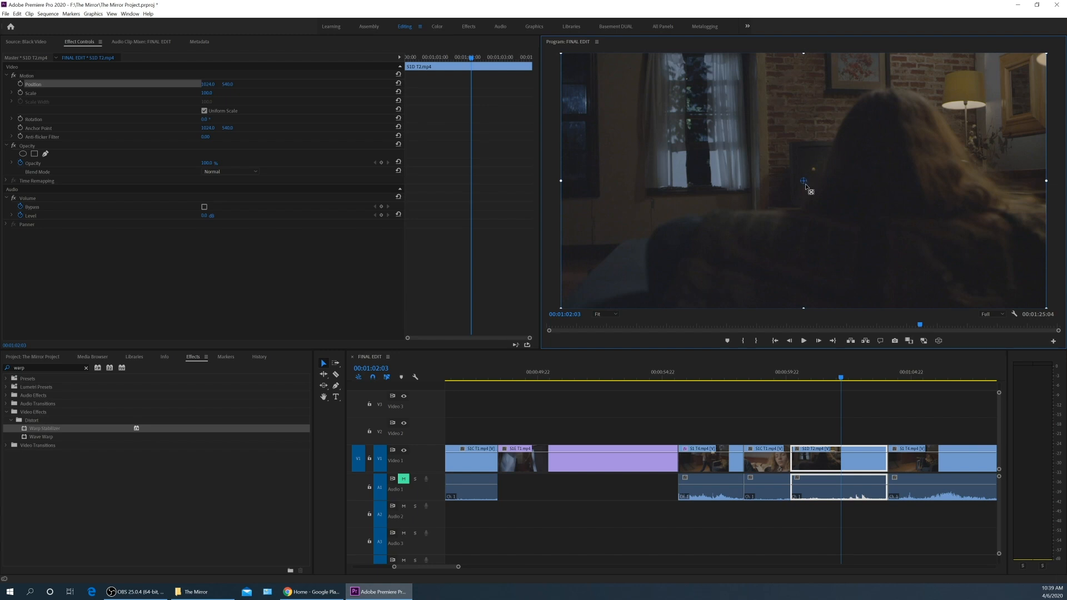
mouse_move(595, 122)
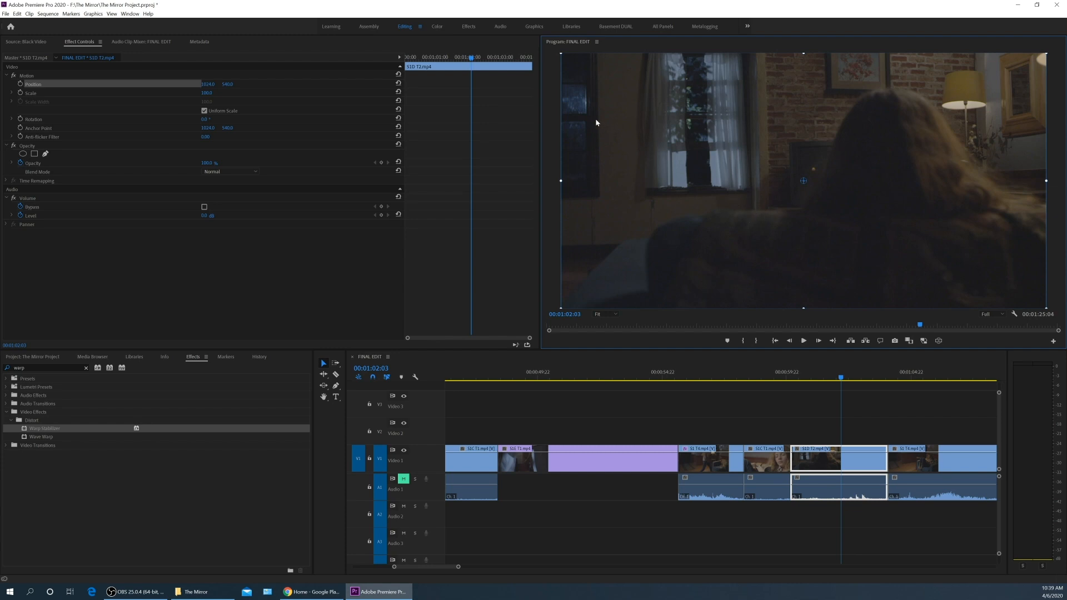
mouse_move(758, 327)
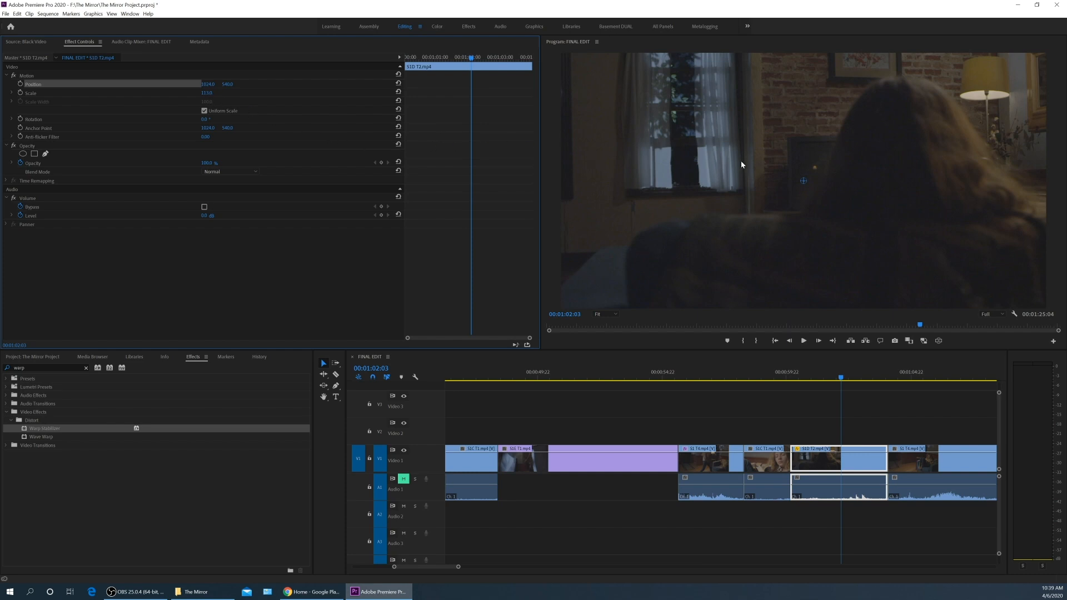
mouse_move(333, 167)
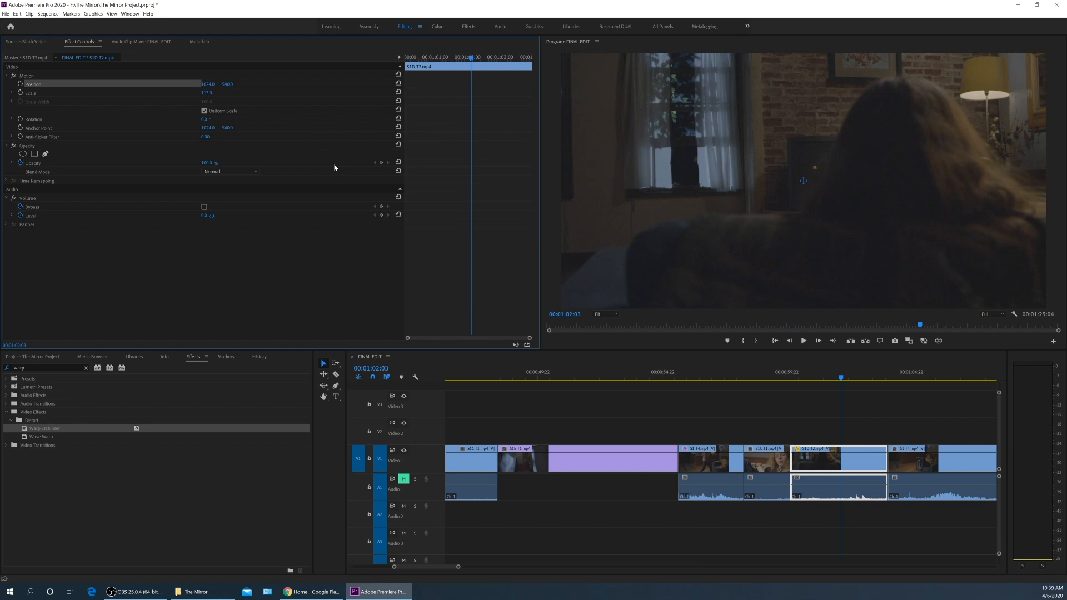
click(204, 110)
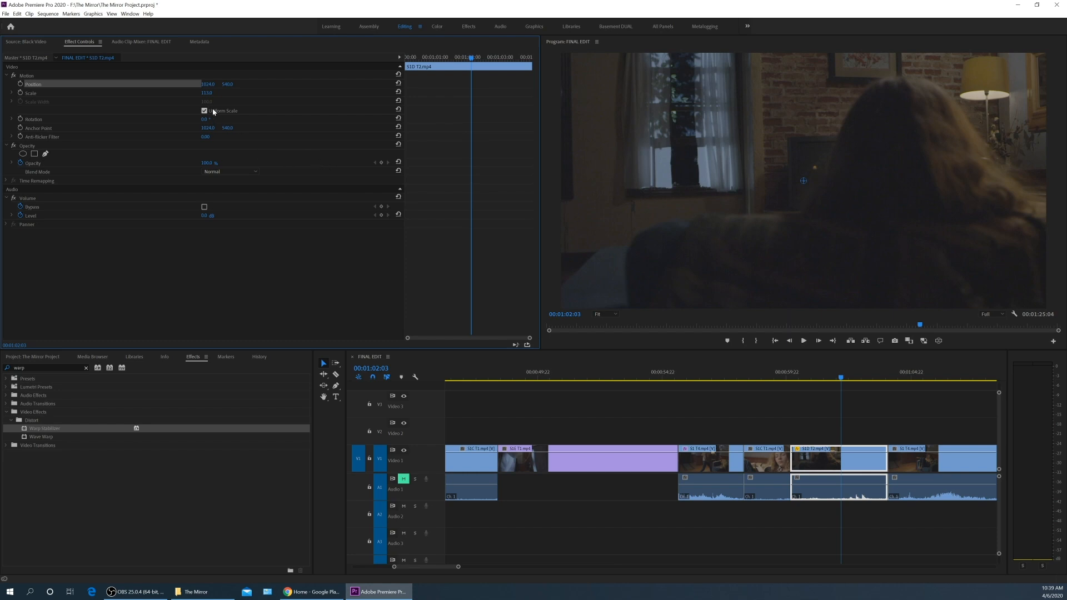
mouse_move(269, 112)
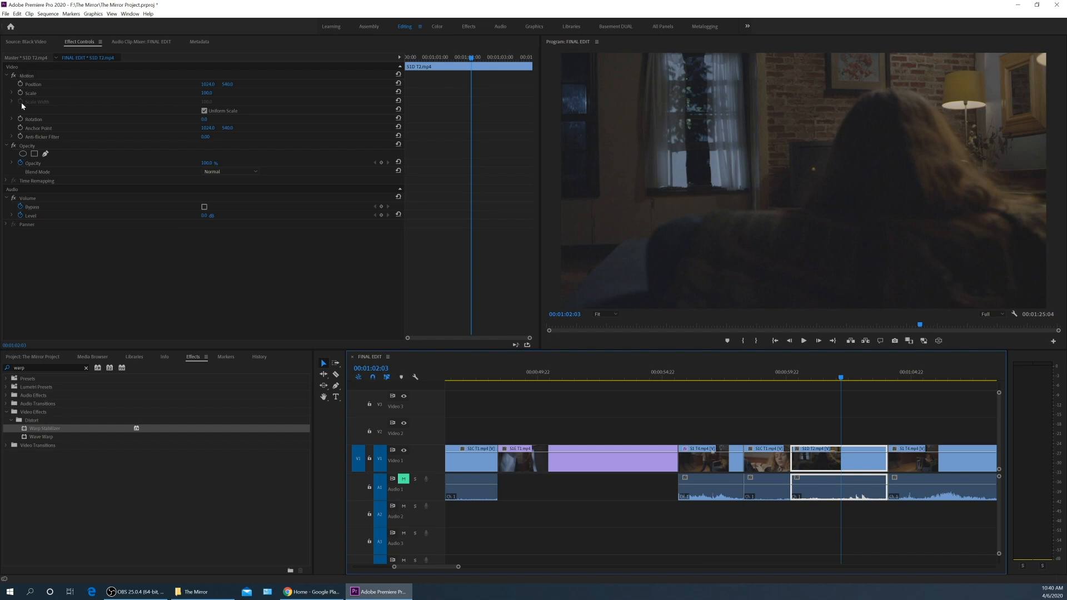
mouse_move(41, 131)
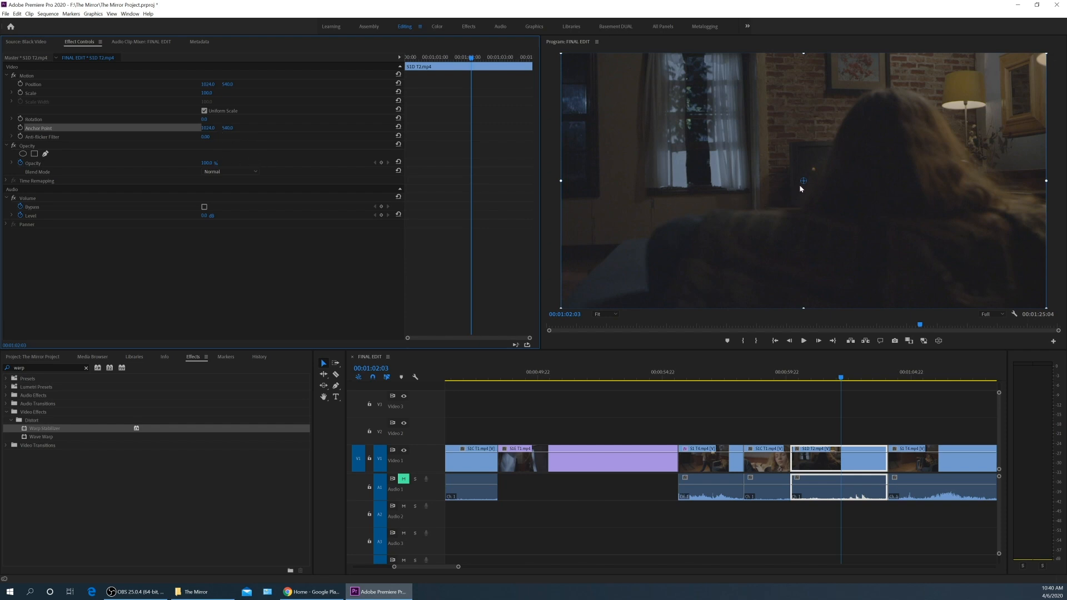
Step: Drag the SD2 window shot's anchor point to the frame's right edge in the Program Monitor
drag(803, 180, 846, 186)
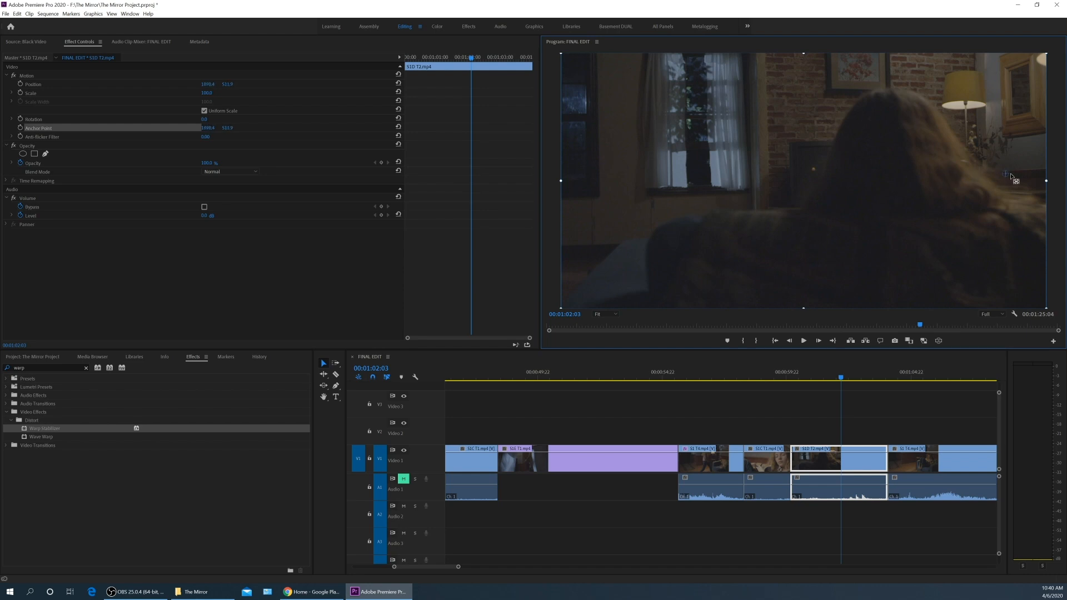
drag(1014, 174, 1034, 183)
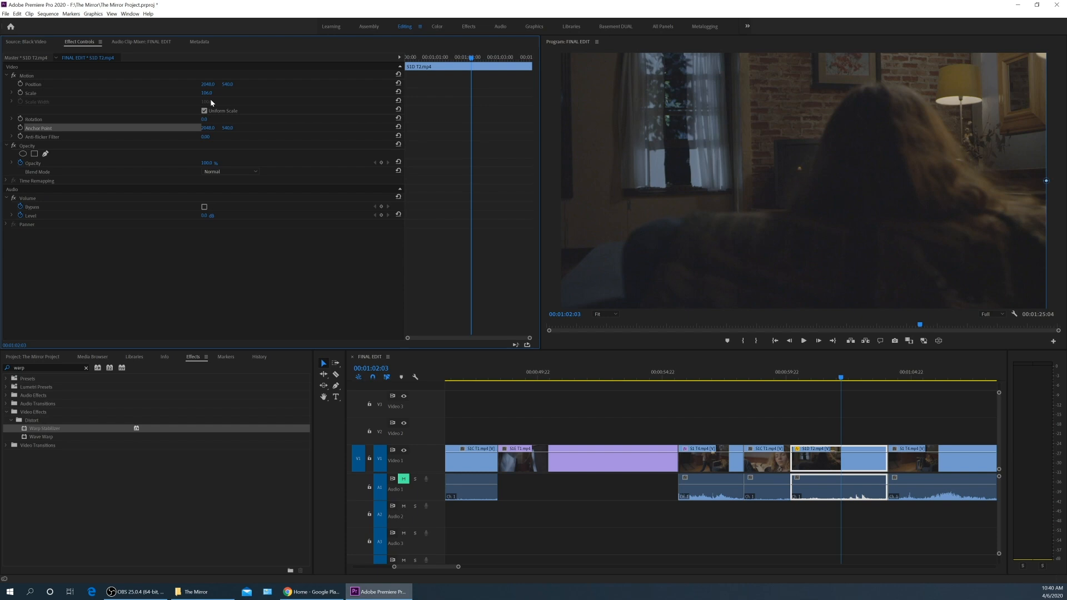
mouse_move(355, 214)
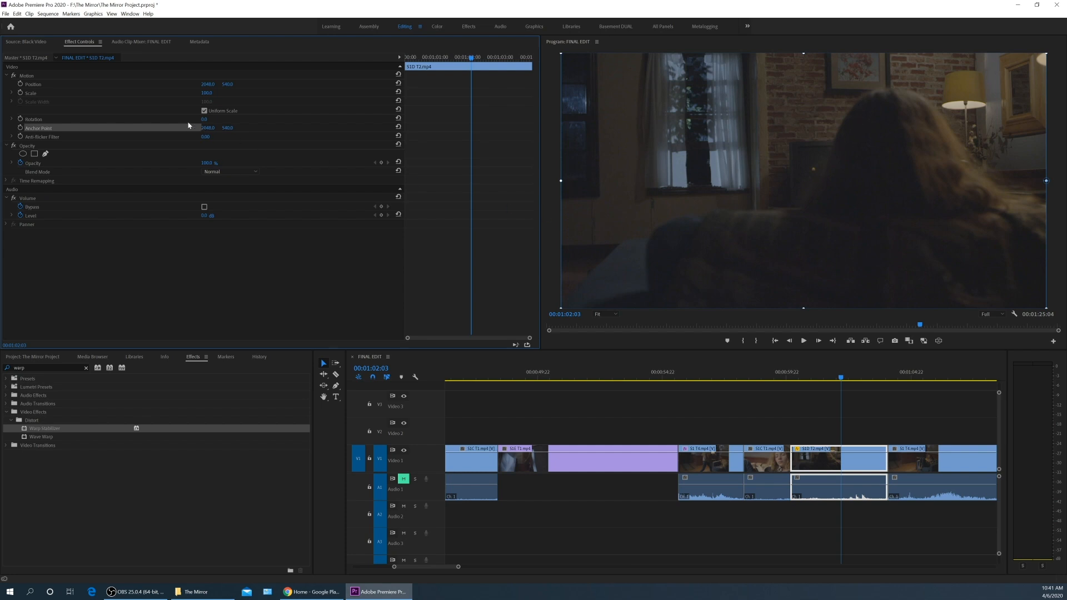
mouse_move(159, 142)
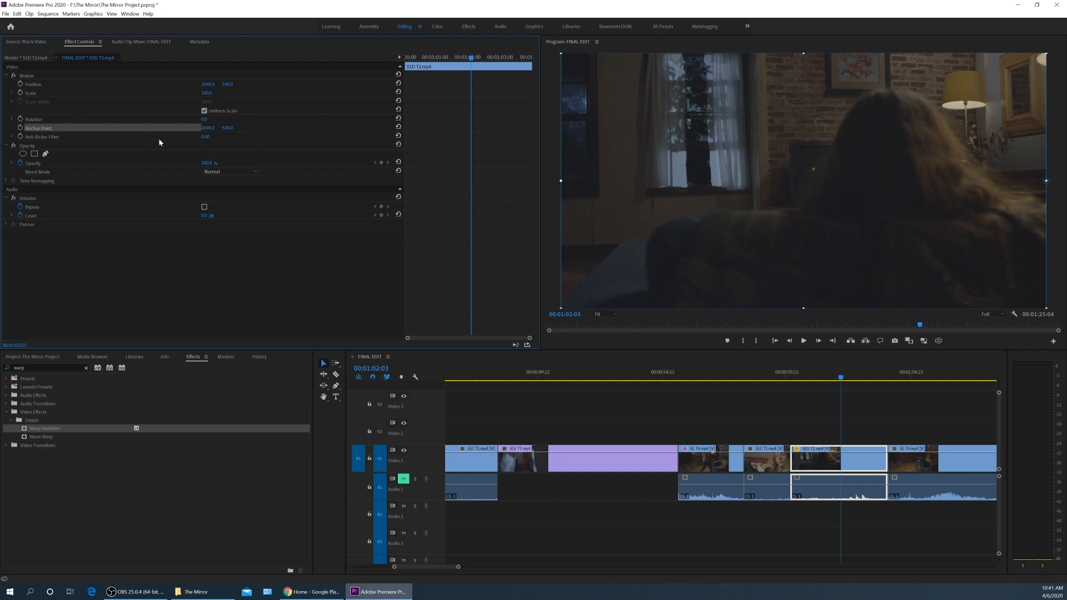
mouse_move(1051, 186)
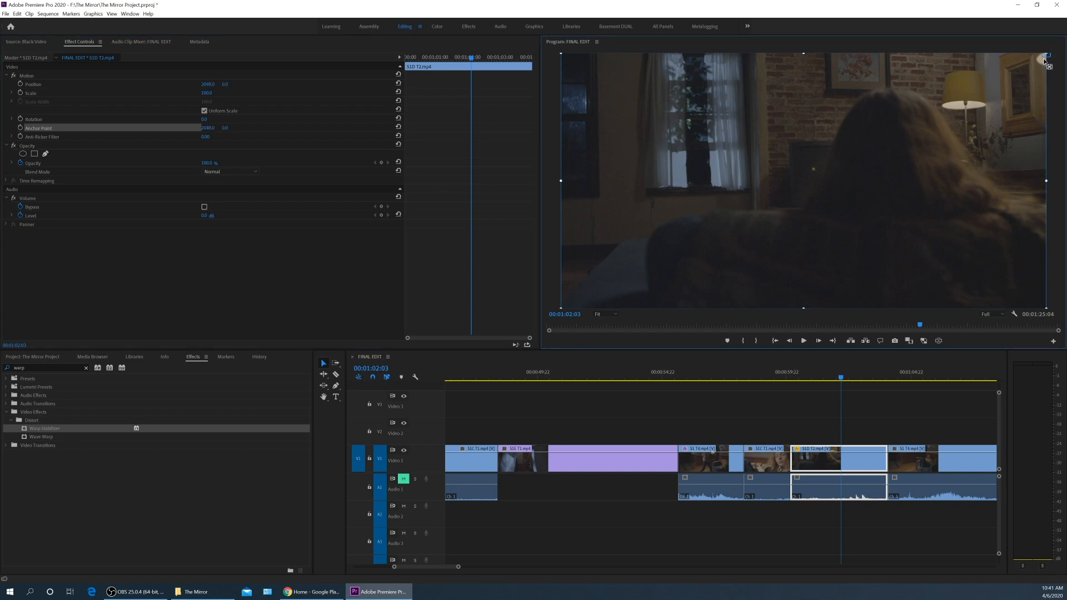
mouse_move(787, 236)
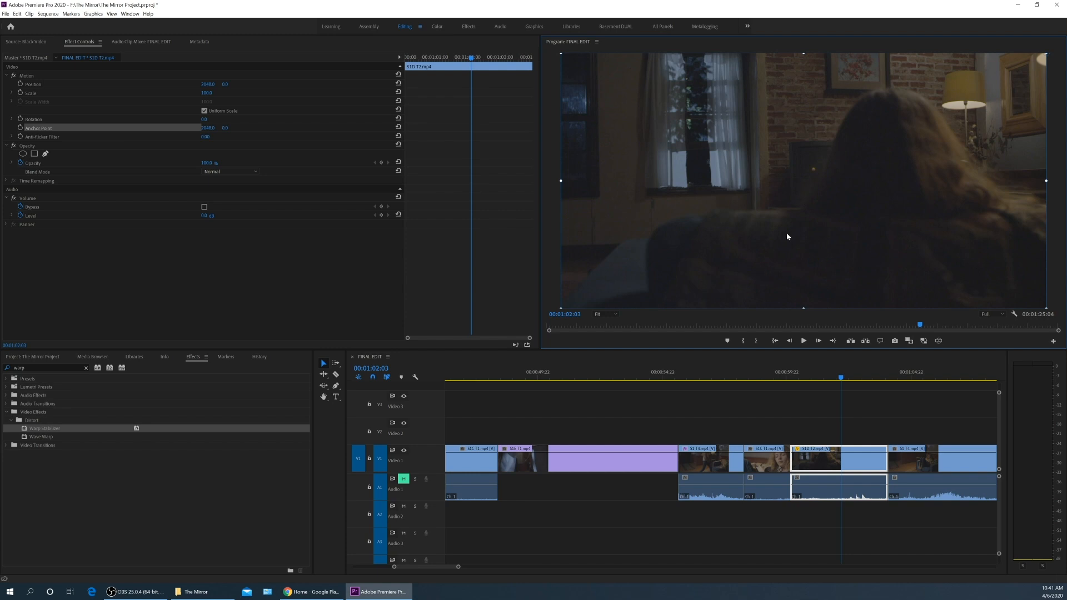
mouse_move(814, 243)
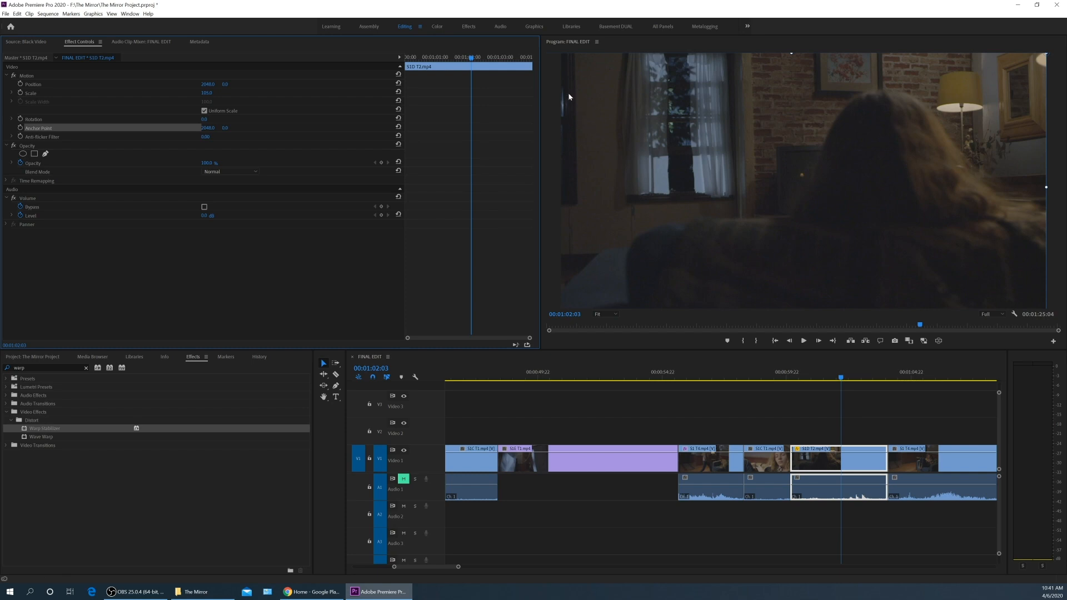
mouse_move(605, 232)
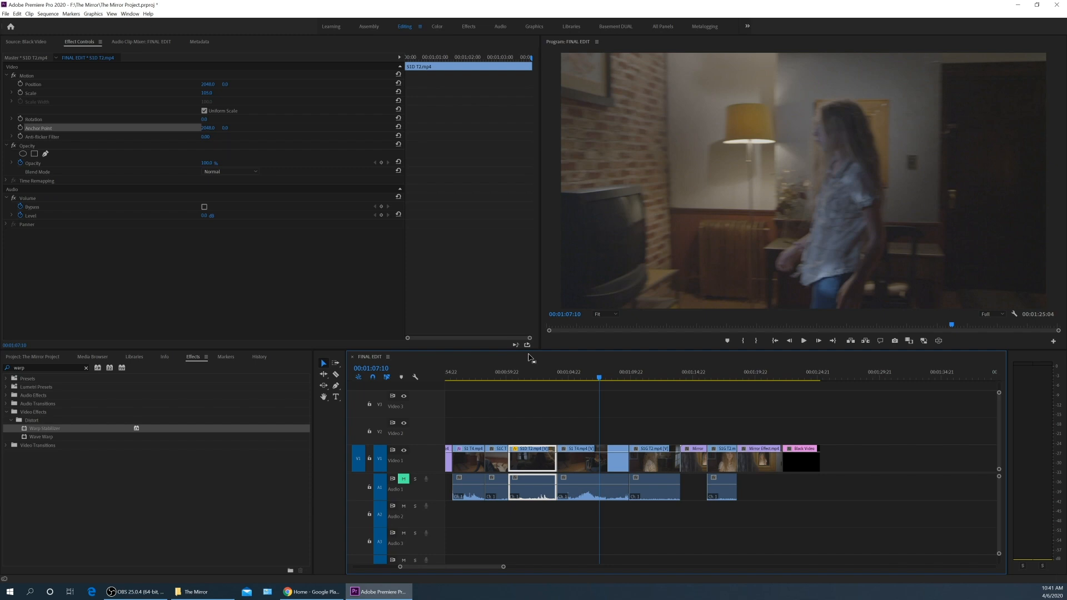
Step: Apply Warp Stabilizer to another S1 T4 clip and save the project while it analyses
click(592, 459)
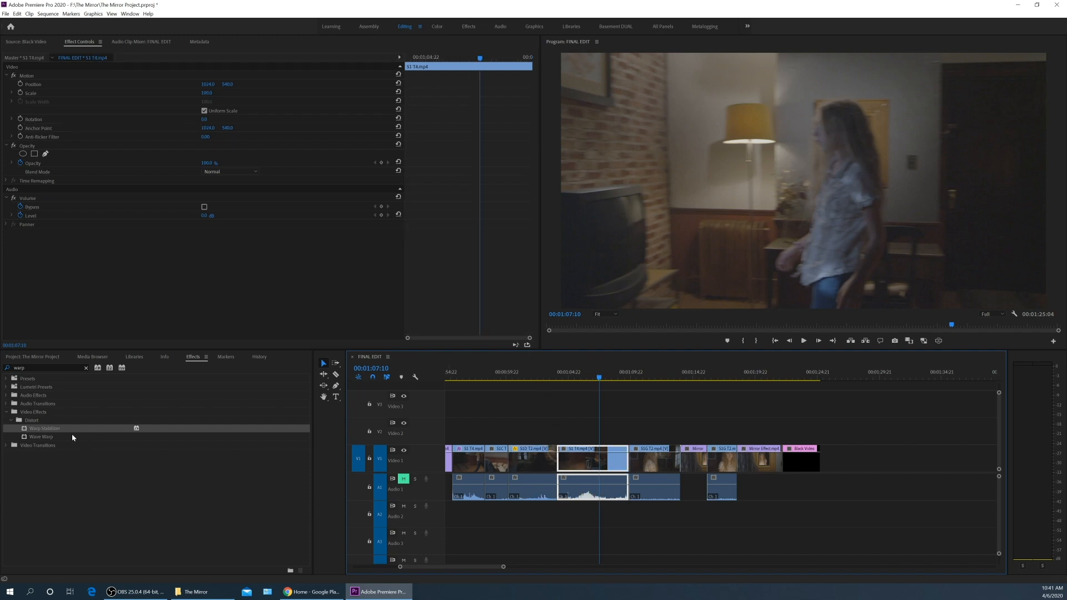
double_click(44, 428)
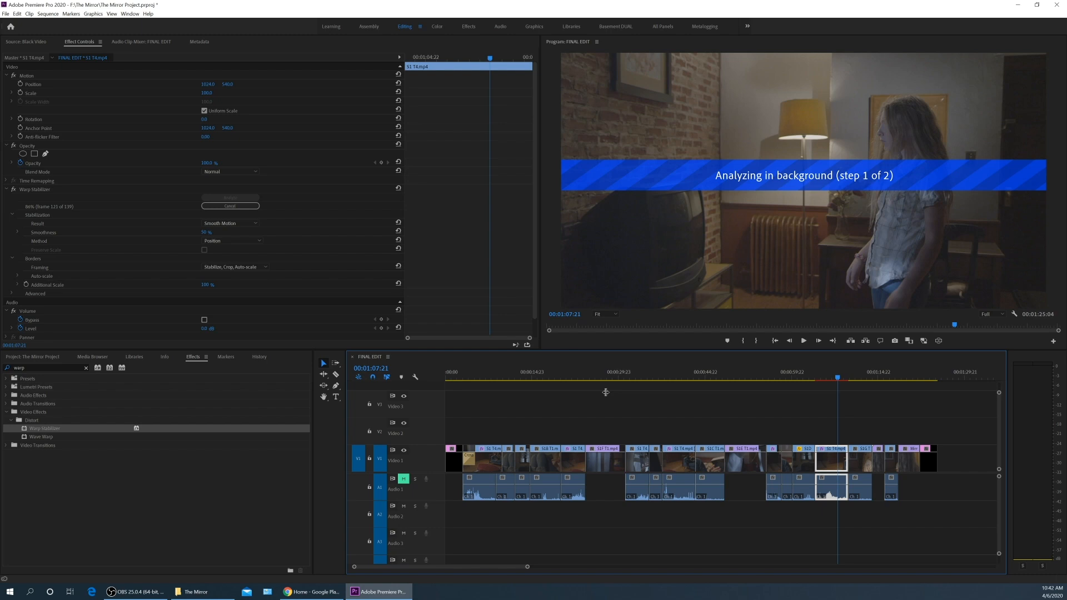
key(ctrl+s)
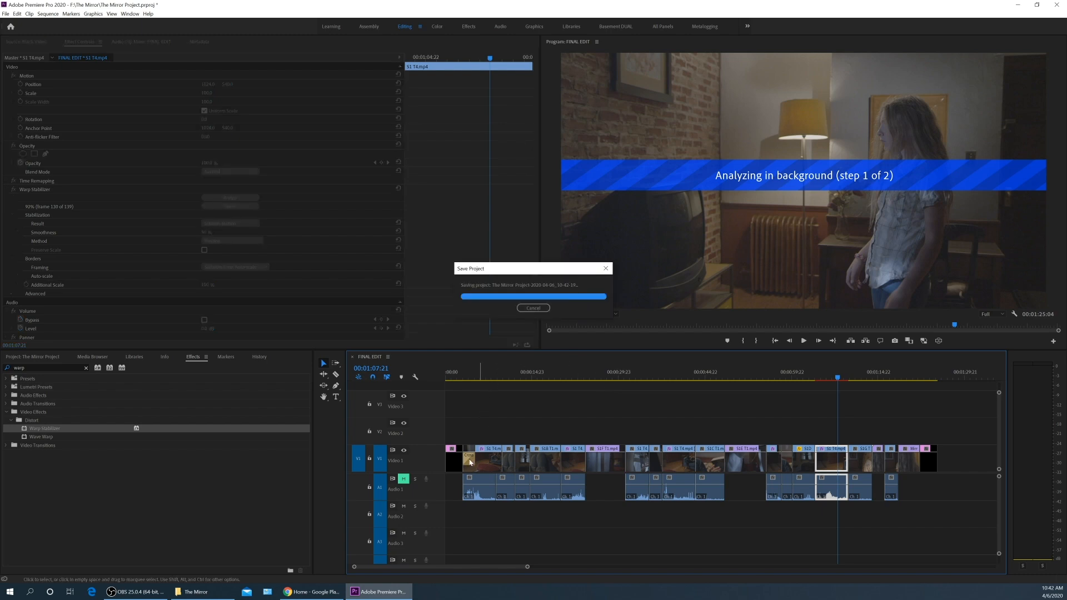